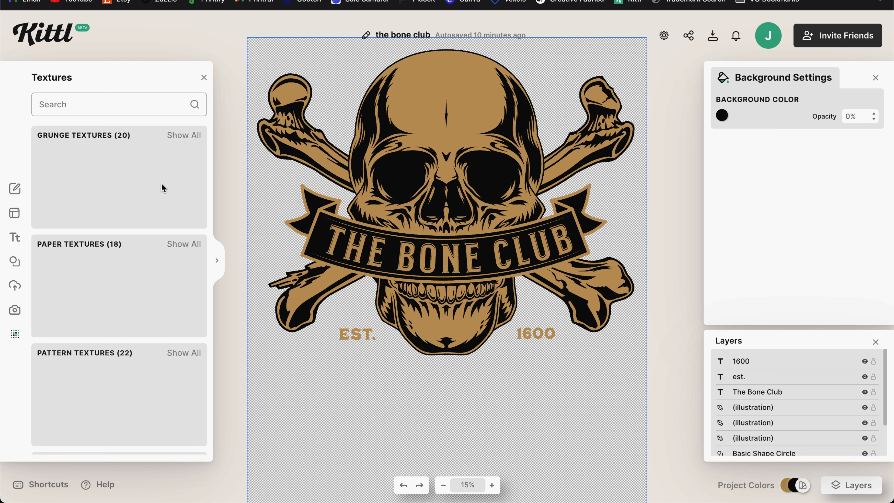
- Apply a Color Burn grunge texture with Clip Content on so it only affects the artwork
{"action": "left_click", "coordinate": [76, 169]}
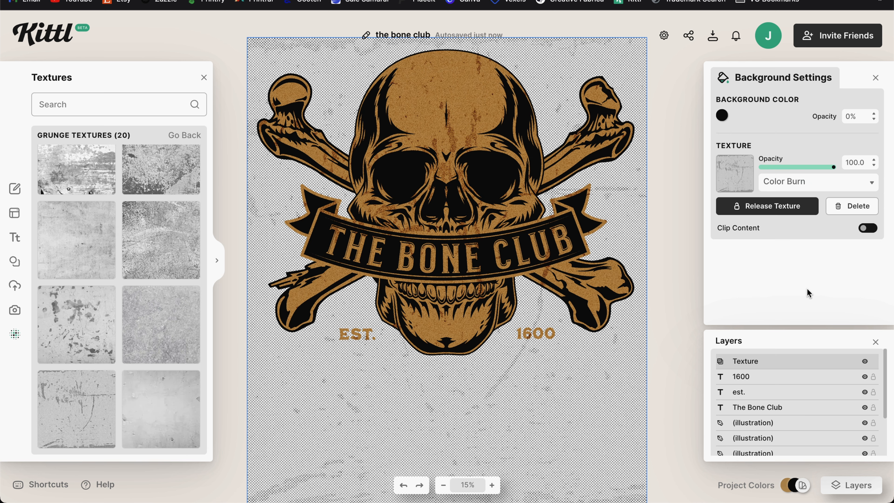
{"action": "mouse_move", "coordinate": [88, 427]}
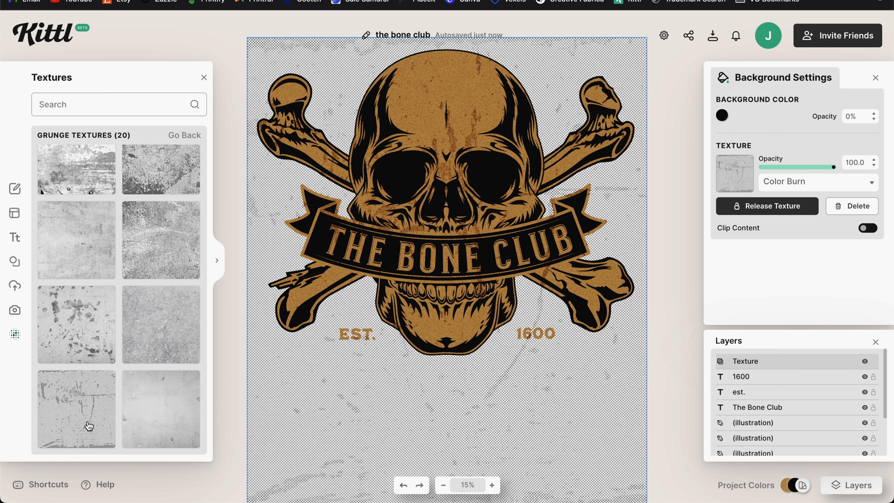
{"action": "mouse_move", "coordinate": [552, 89]}
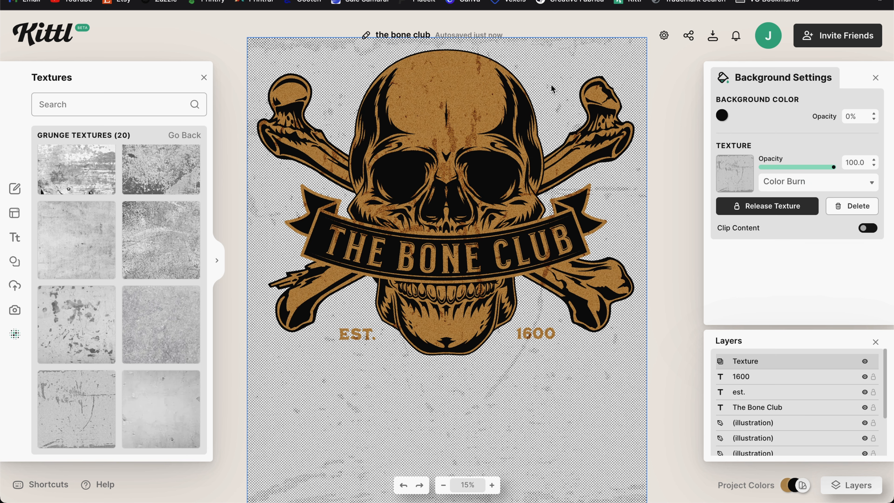
{"action": "mouse_move", "coordinate": [588, 348]}
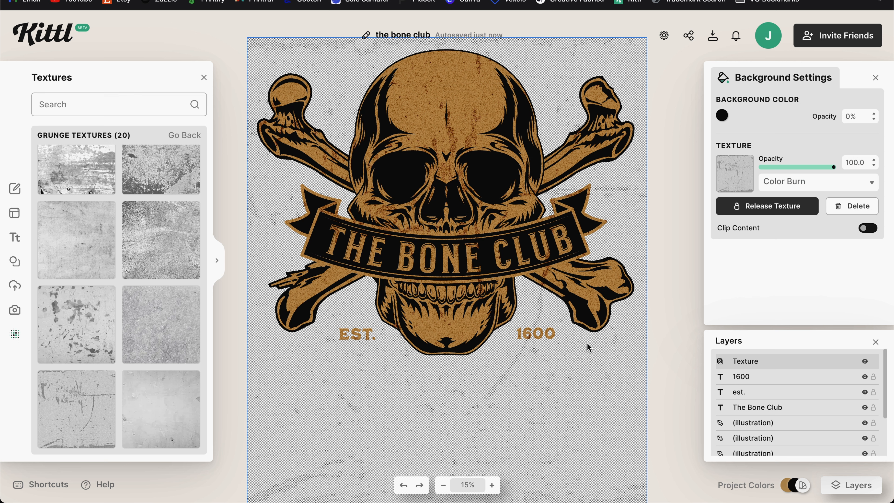
{"action": "mouse_move", "coordinate": [808, 168]}
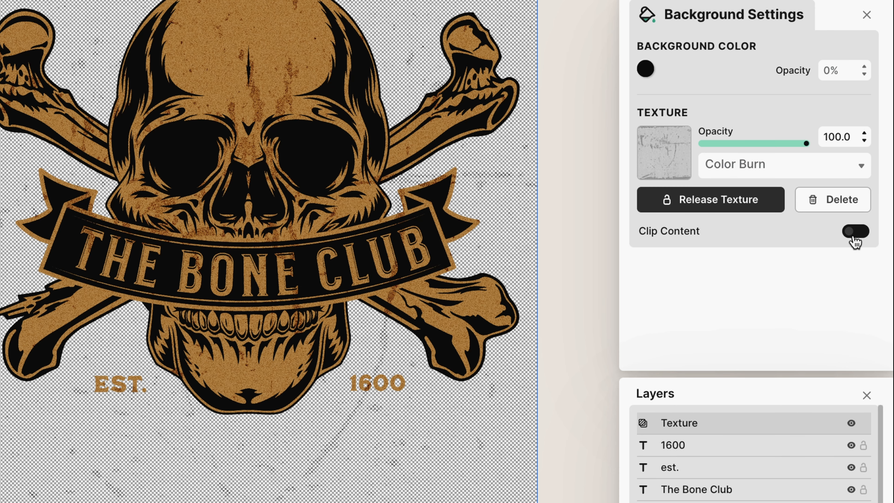
{"action": "left_click", "coordinate": [855, 231]}
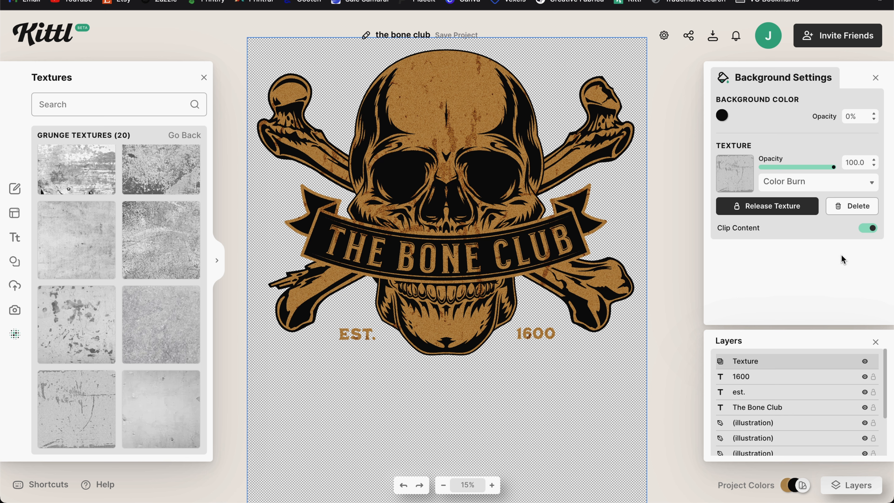
{"action": "mouse_move", "coordinate": [649, 328]}
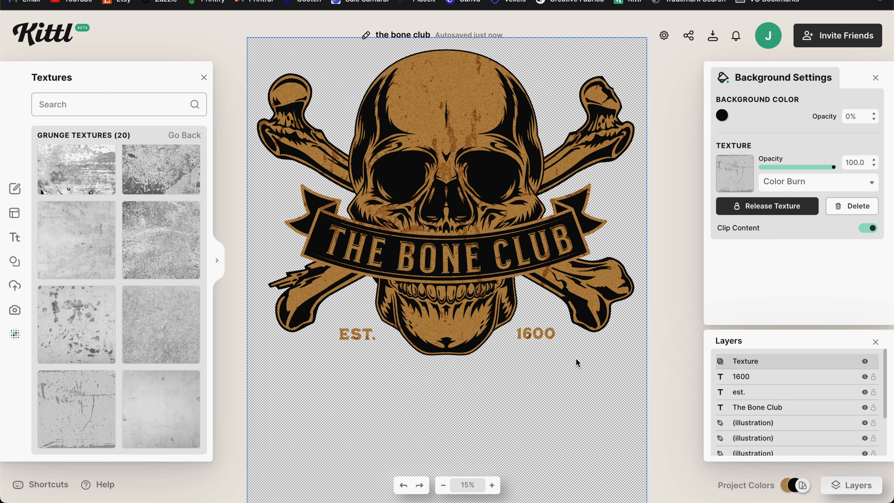
{"action": "mouse_move", "coordinate": [714, 157]}
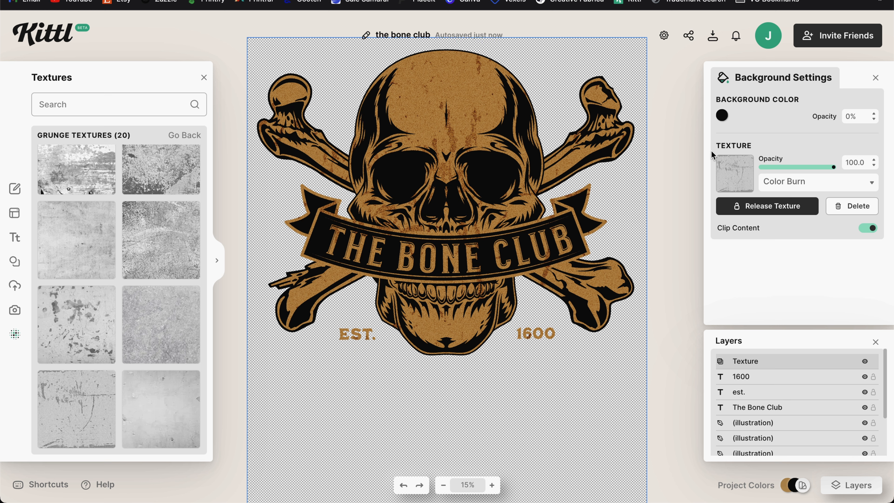
{"action": "left_click", "coordinate": [712, 35]}
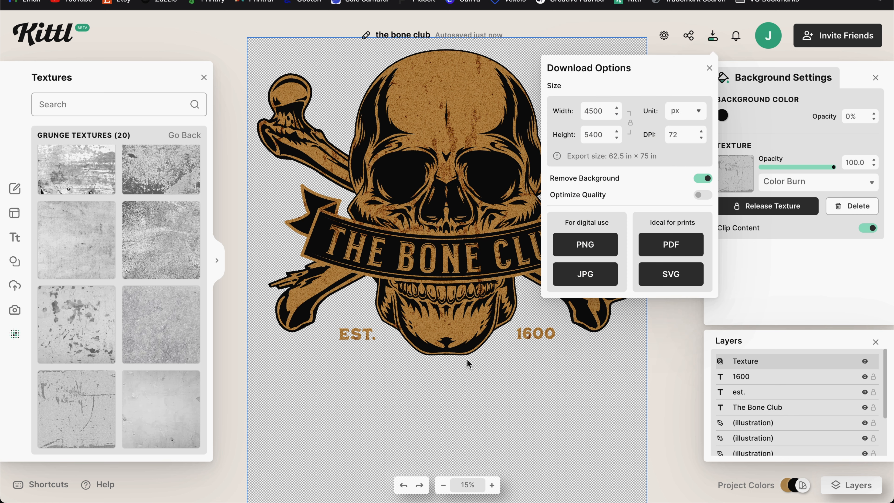
{"action": "mouse_move", "coordinate": [323, 118]}
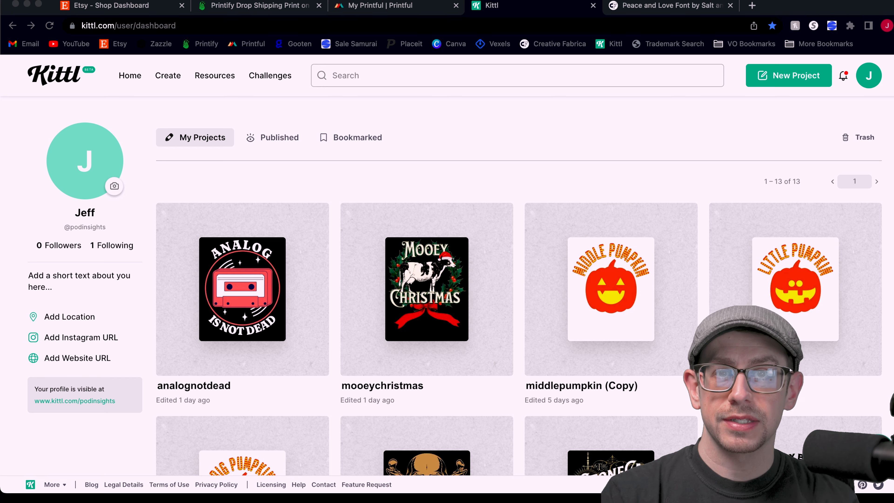
{"action": "mouse_move", "coordinate": [698, 155]}
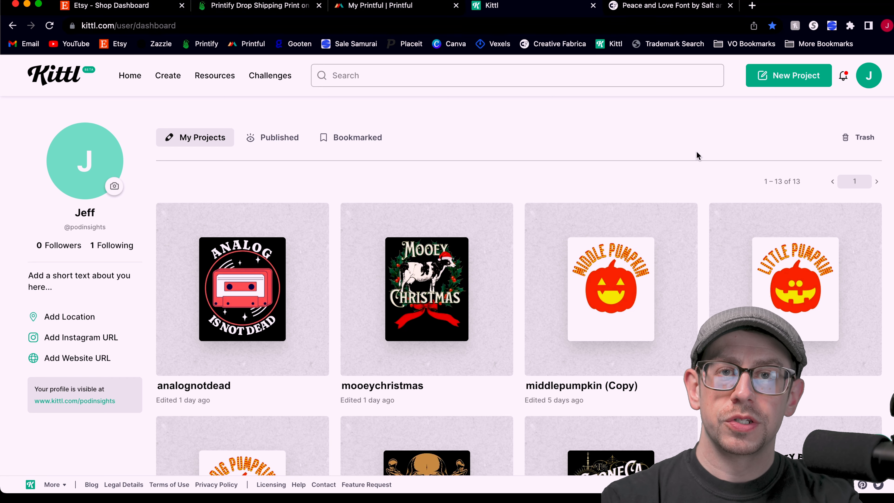
{"action": "mouse_move", "coordinate": [789, 75]}
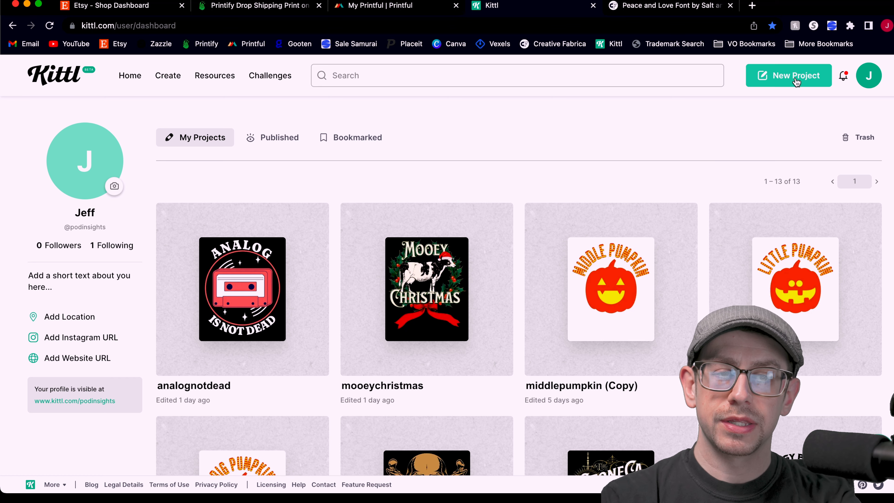
- Create a new blank project and resize its canvas to a narrower portrait page
{"action": "left_click", "coordinate": [789, 75]}
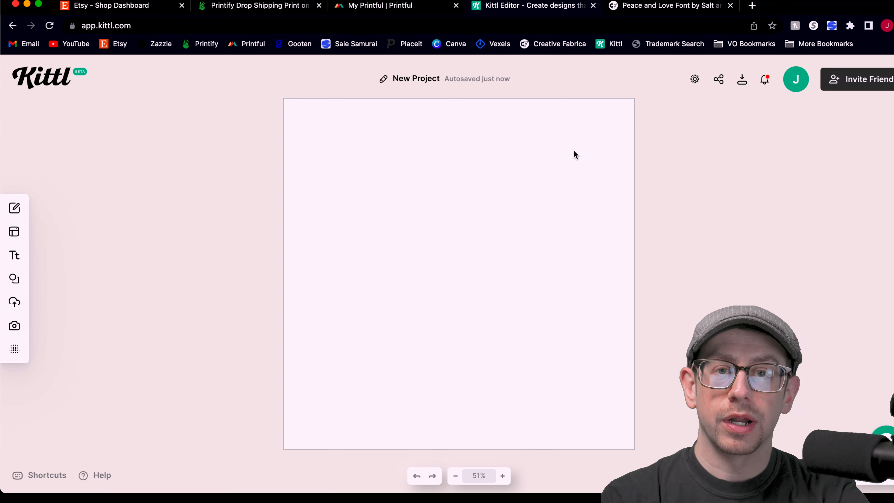
{"action": "left_click", "coordinate": [695, 78]}
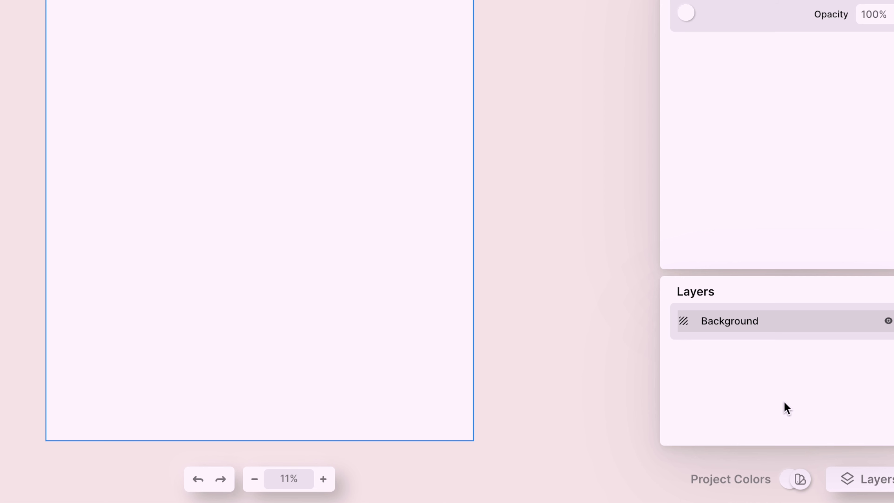
{"action": "mouse_move", "coordinate": [754, 372]}
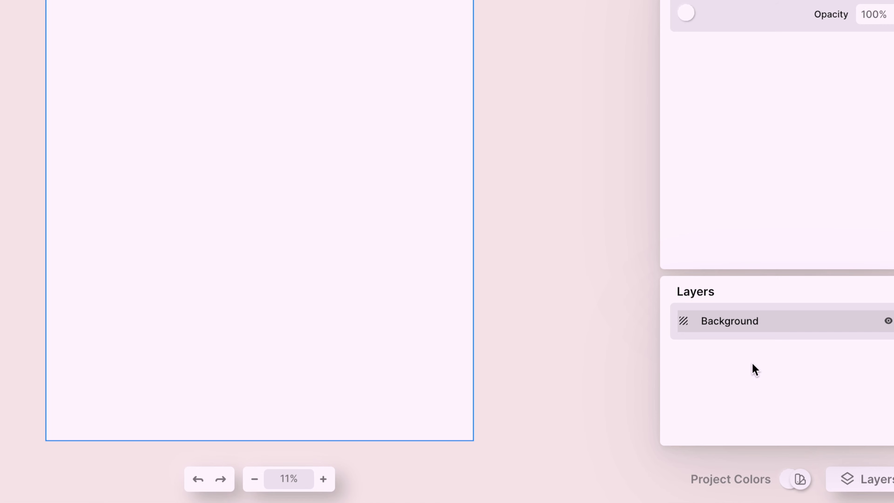
{"action": "left_click", "coordinate": [887, 321]}
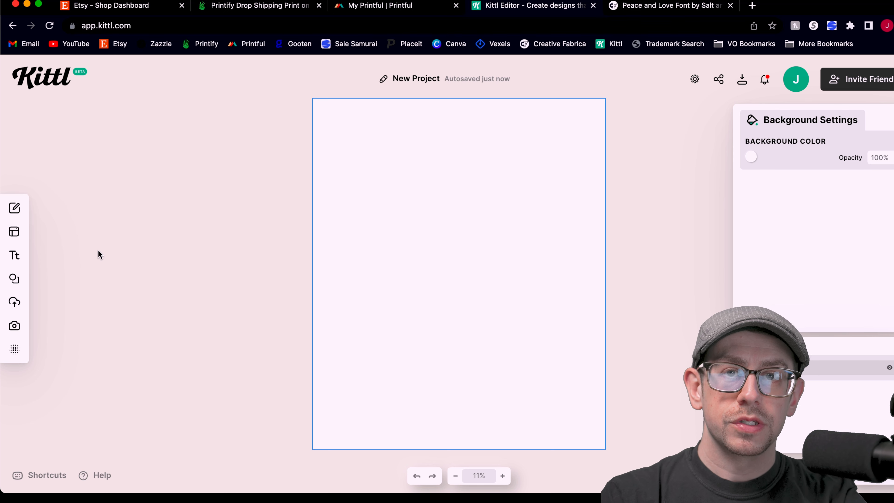
- Upload the pumpkin-and-pie PNG and place it on the canvas
{"action": "left_click", "coordinate": [14, 302]}
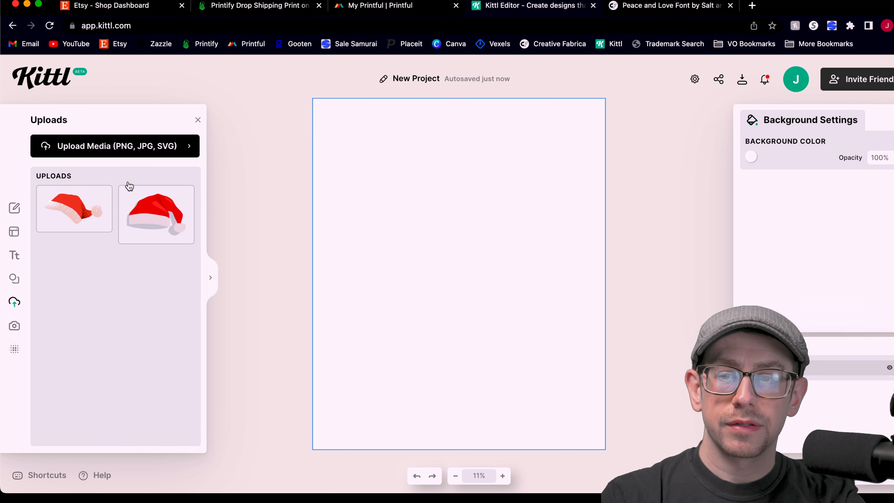
{"action": "left_click", "coordinate": [115, 145]}
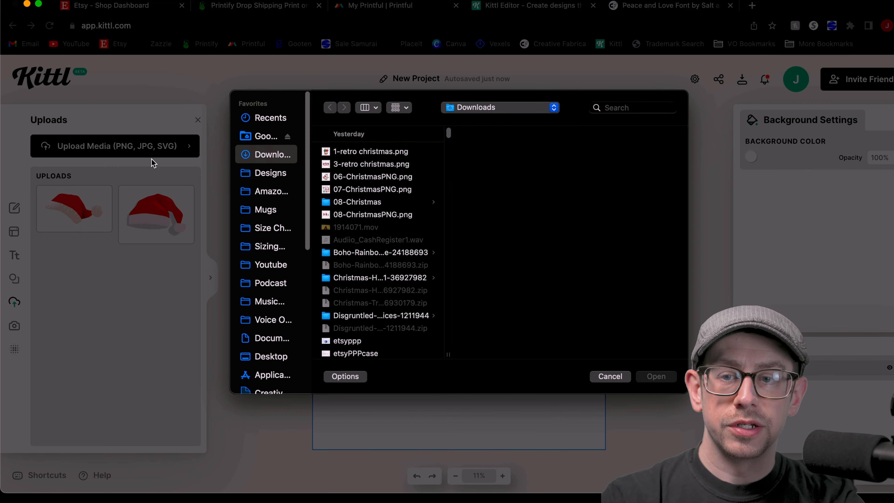
{"action": "mouse_move", "coordinate": [167, 163]}
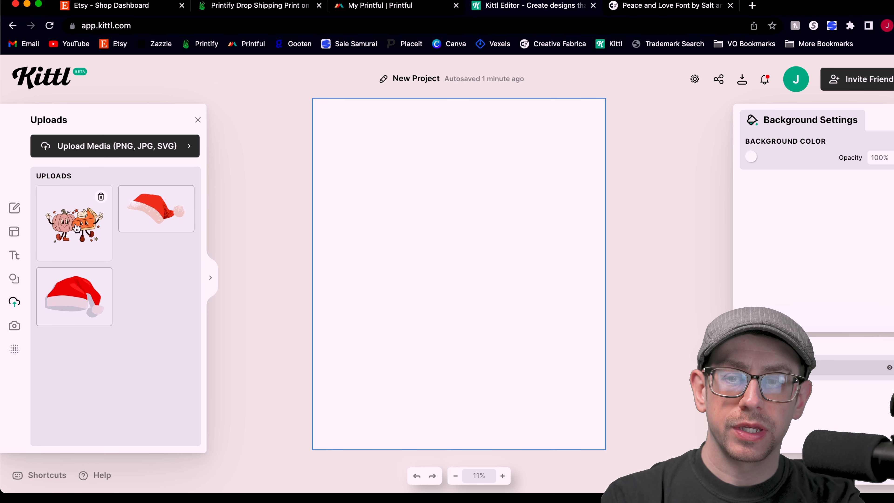
{"action": "left_click", "coordinate": [74, 222]}
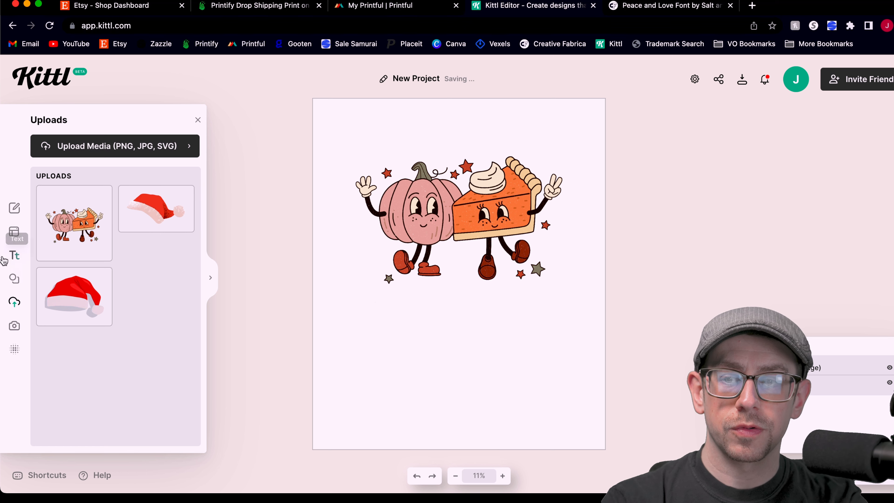
- Add a 'HERE FOR THE' headline and start a custom font upload from the typeface list
{"action": "left_click", "coordinate": [14, 255]}
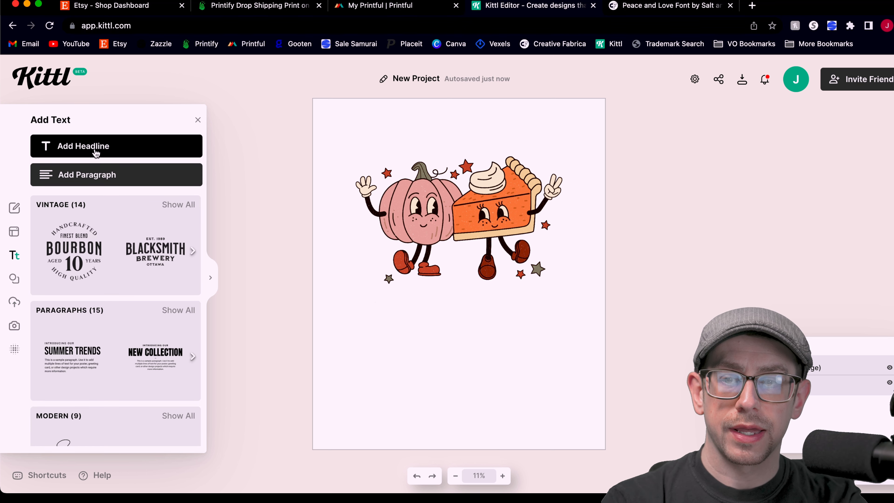
{"action": "left_click", "coordinate": [117, 146]}
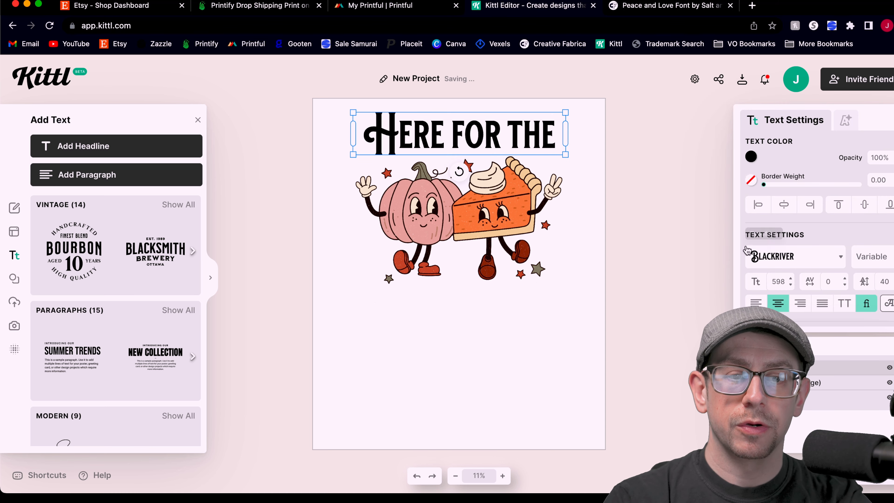
{"action": "left_click", "coordinate": [793, 256]}
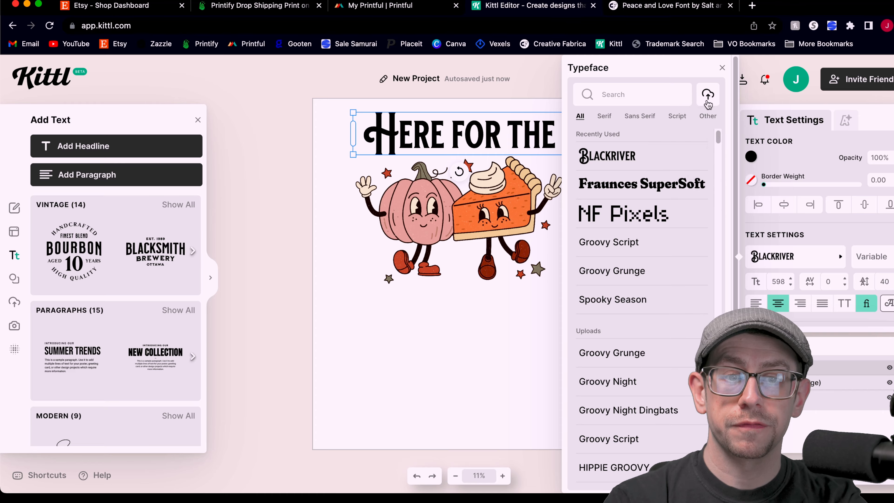
{"action": "left_click", "coordinate": [707, 94]}
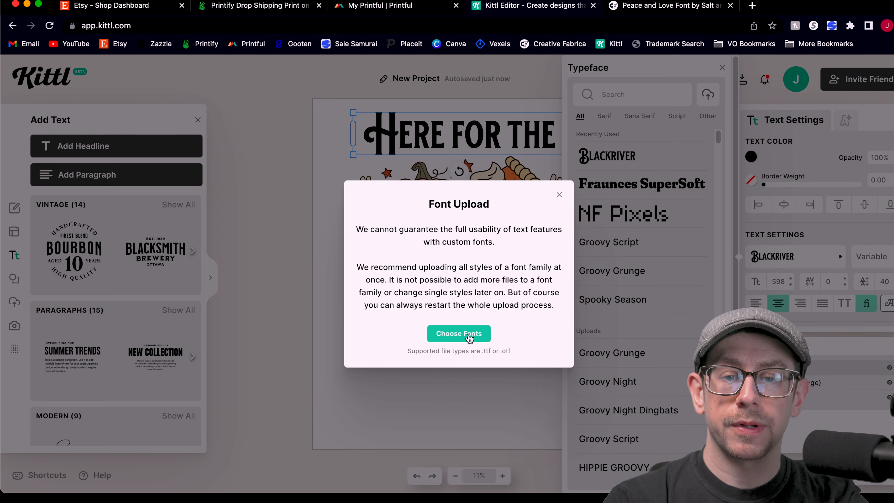
{"action": "left_click", "coordinate": [671, 5]}
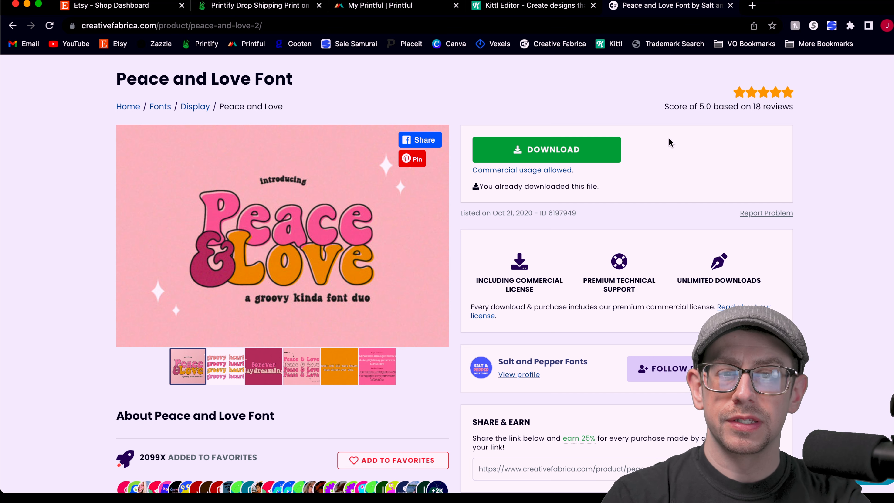
{"action": "mouse_move", "coordinate": [649, 147]}
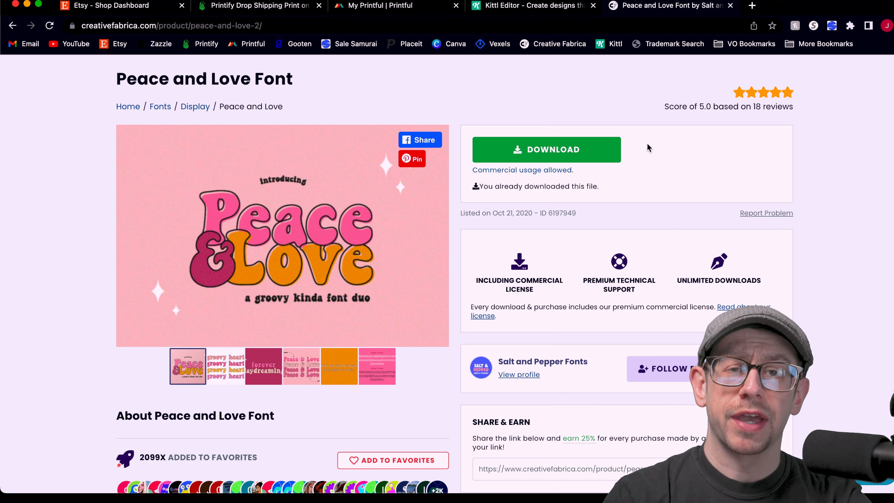
{"action": "mouse_move", "coordinate": [311, 221]}
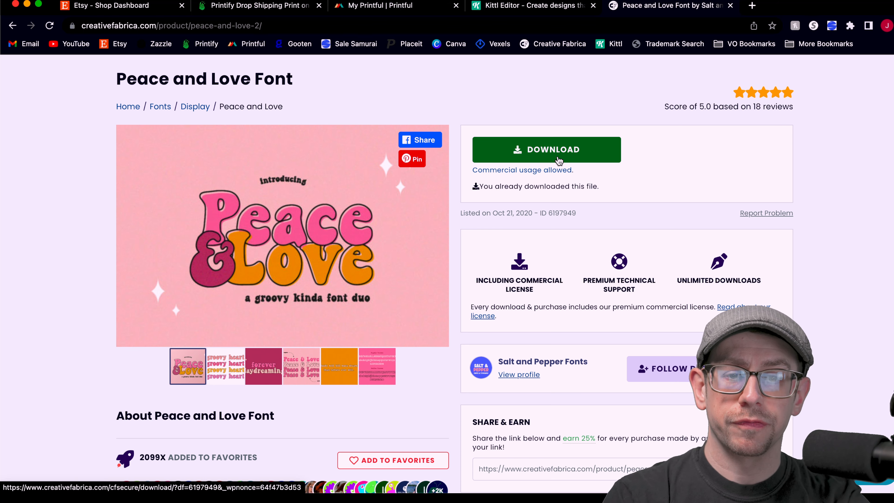
- Return to Kittl's headline typeface list after downloading Peace and Love Font
{"action": "left_click", "coordinate": [532, 5]}
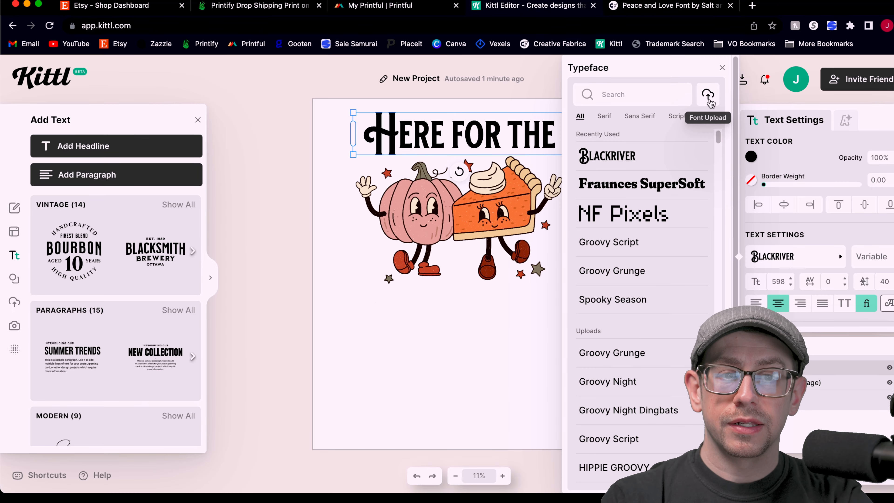
- Upload Peace and Love Font.ttf from the downloaded folder to the font library
{"action": "left_click", "coordinate": [707, 95]}
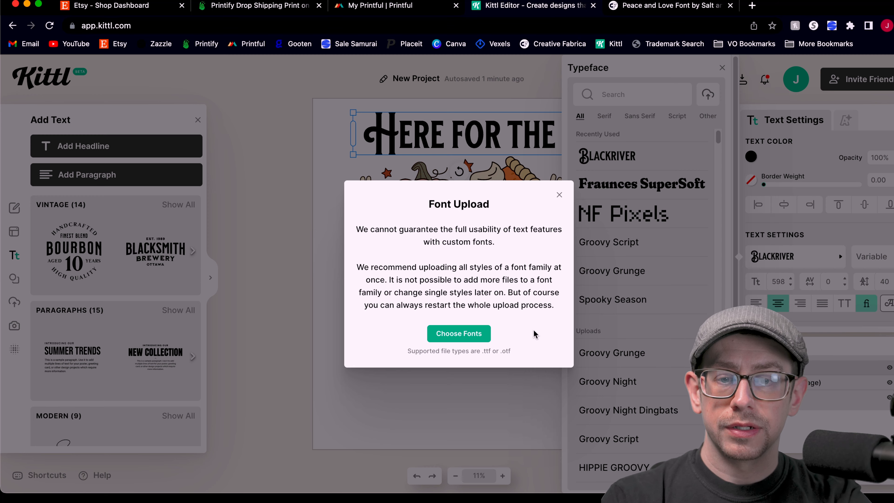
{"action": "mouse_move", "coordinate": [458, 334]}
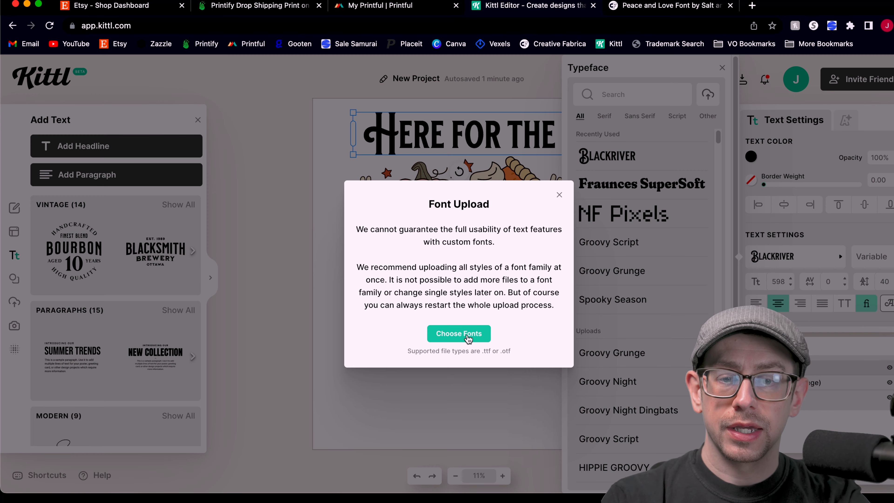
{"action": "left_click", "coordinate": [459, 333]}
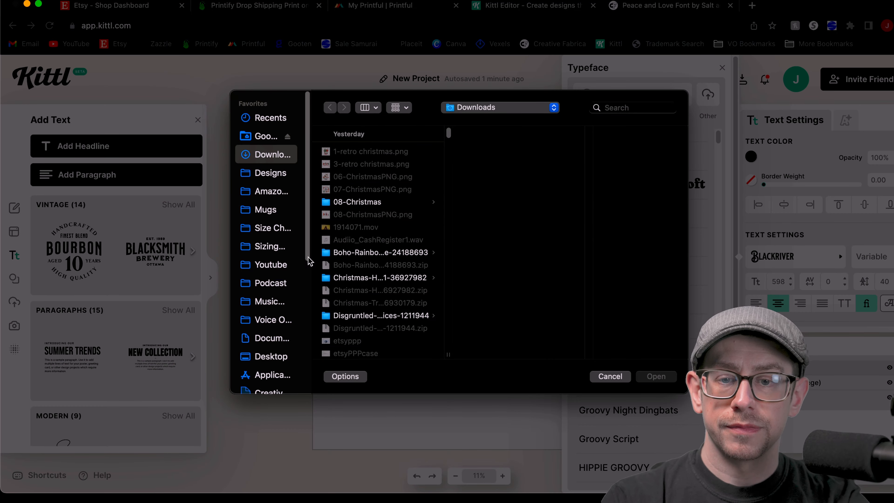
{"action": "left_click", "coordinate": [378, 183]}
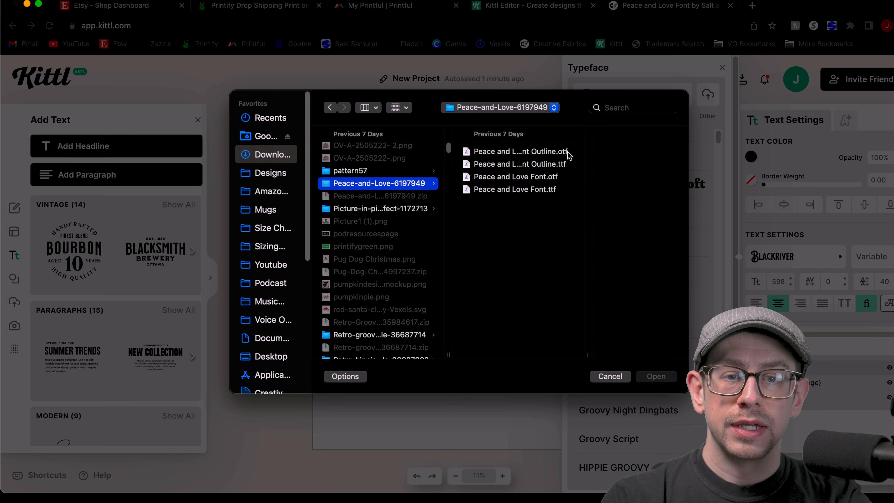
{"action": "mouse_move", "coordinate": [570, 190]}
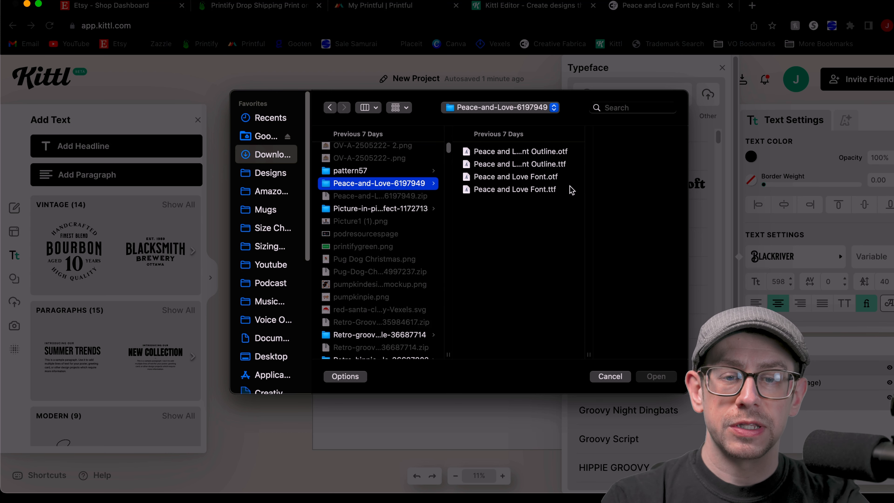
{"action": "left_click", "coordinate": [515, 190]}
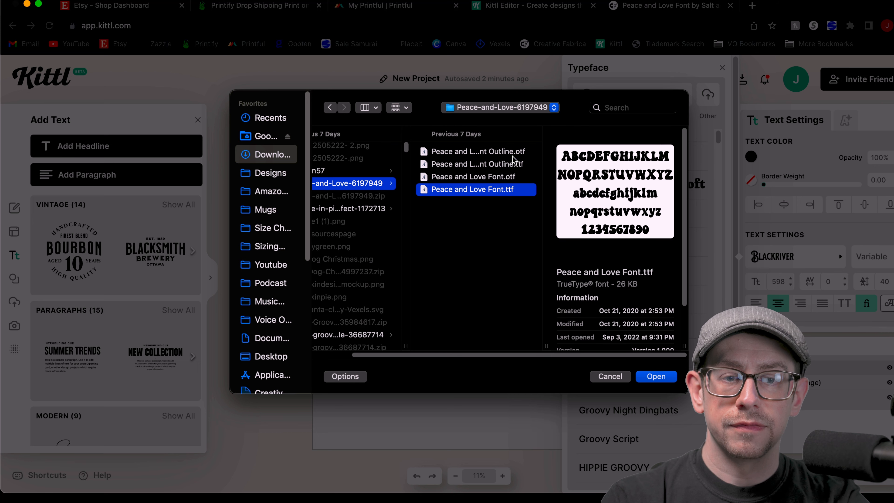
{"action": "mouse_move", "coordinate": [509, 169]}
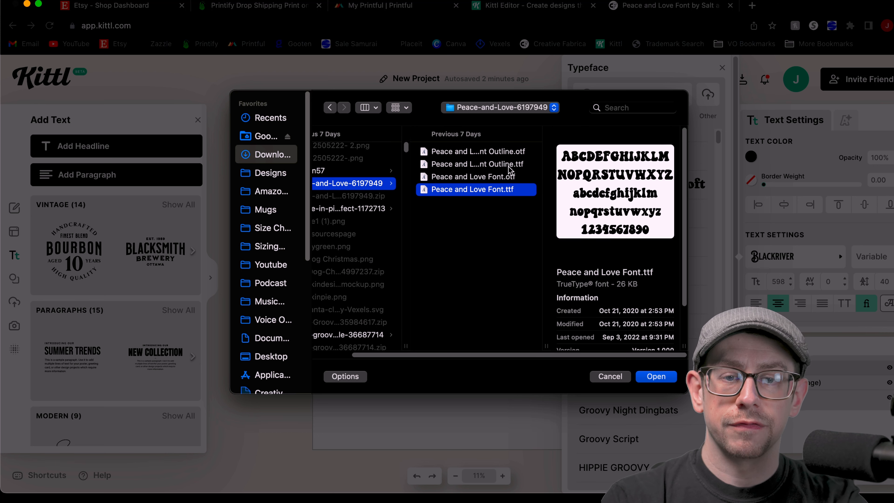
{"action": "mouse_move", "coordinate": [474, 182]}
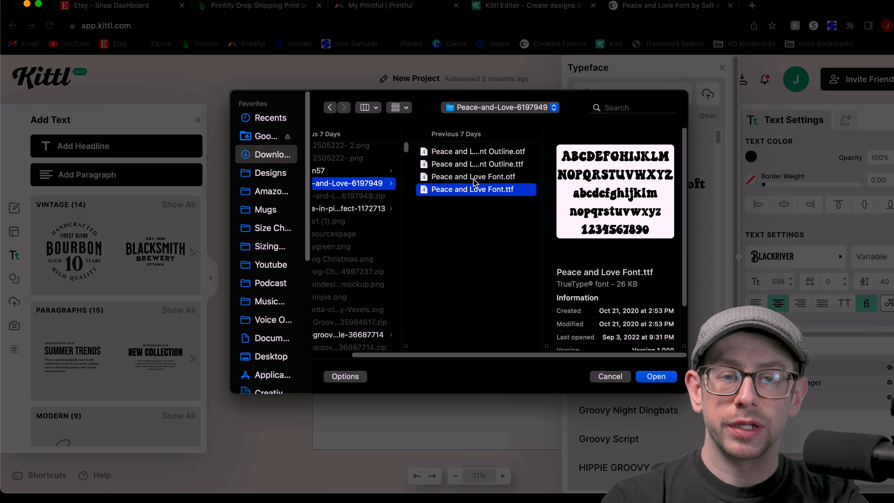
{"action": "mouse_move", "coordinate": [507, 200]}
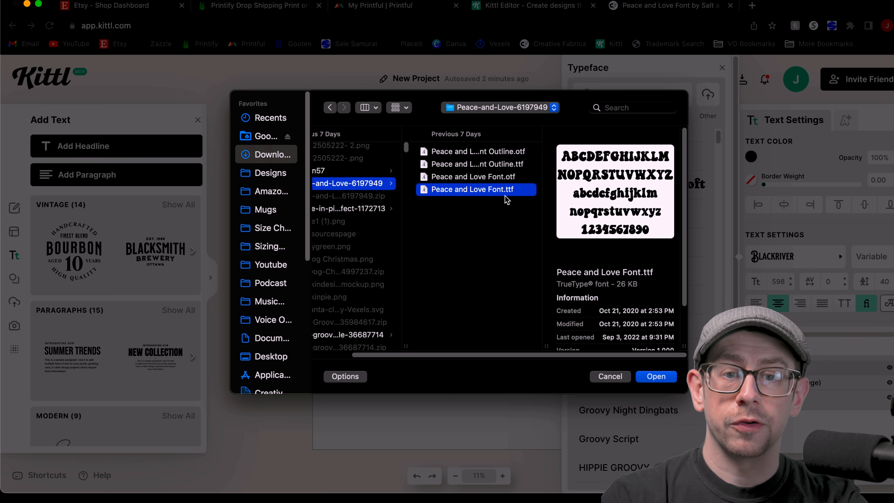
{"action": "mouse_move", "coordinate": [510, 201]}
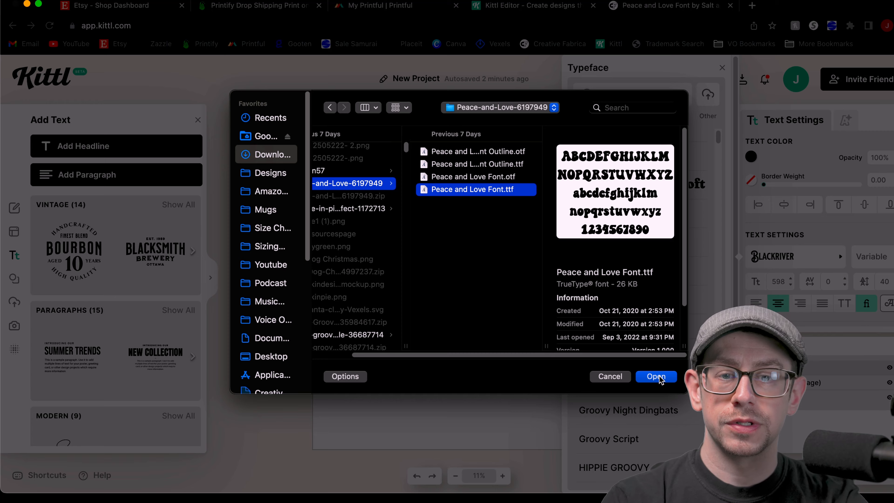
{"action": "left_click", "coordinate": [656, 377]}
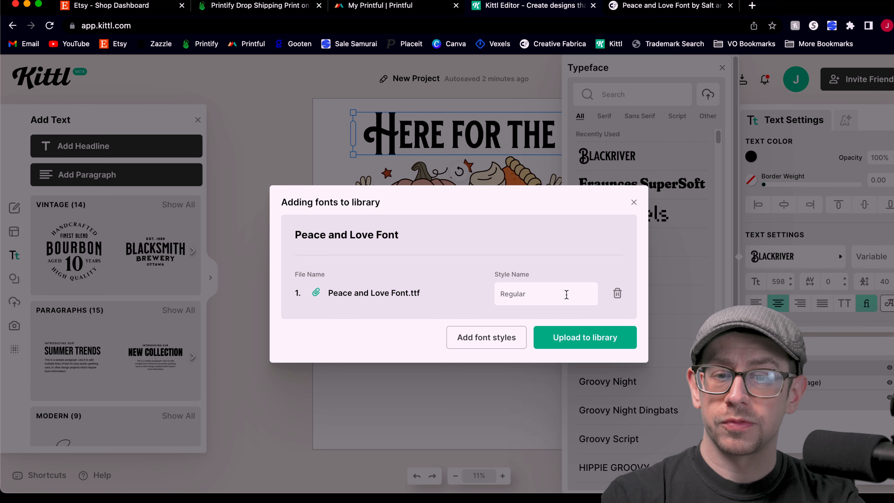
{"action": "left_click", "coordinate": [584, 337]}
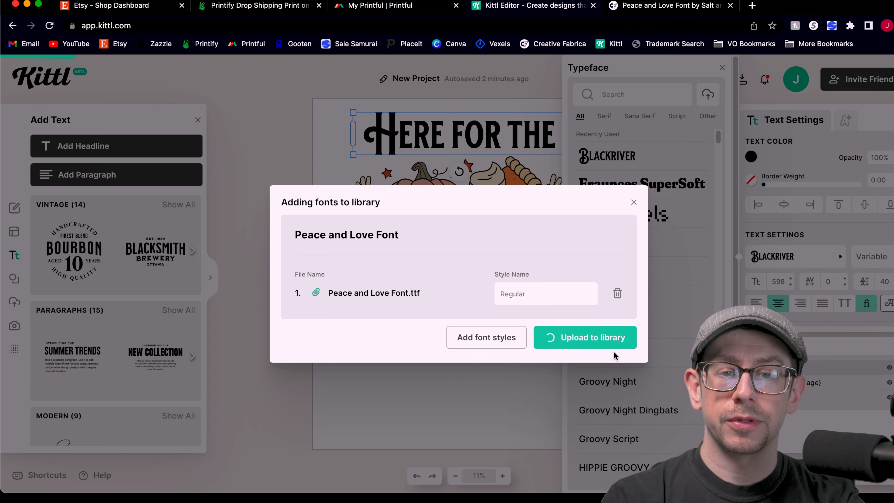
{"action": "left_click", "coordinate": [585, 337]}
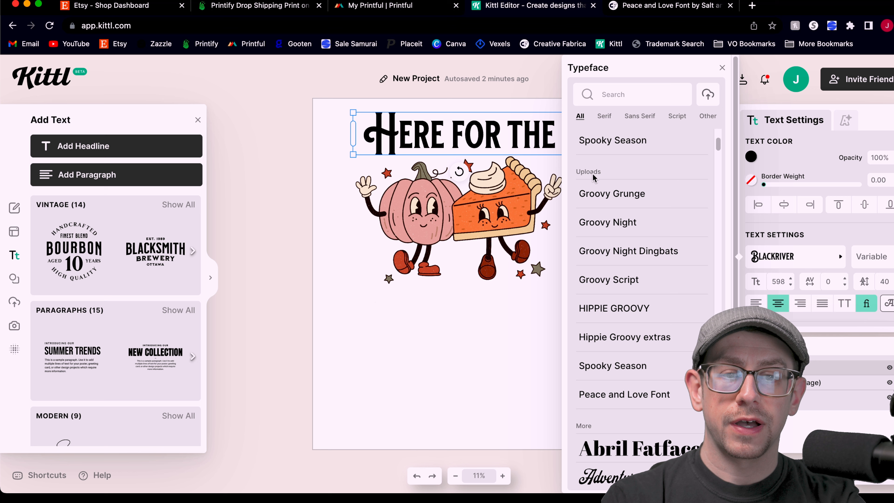
{"action": "mouse_move", "coordinate": [597, 165]}
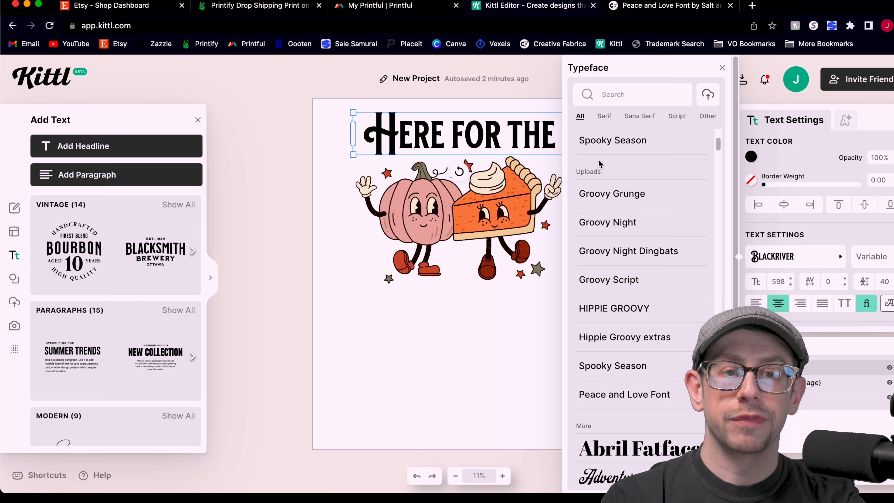
{"action": "mouse_move", "coordinate": [624, 394]}
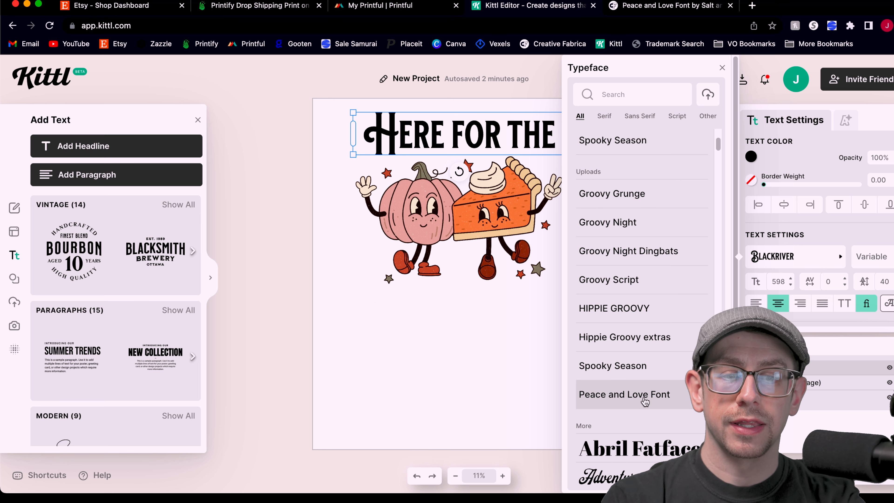
- Set the headline in Peace and Love Font from the Uploads list
{"action": "left_click", "coordinate": [624, 394]}
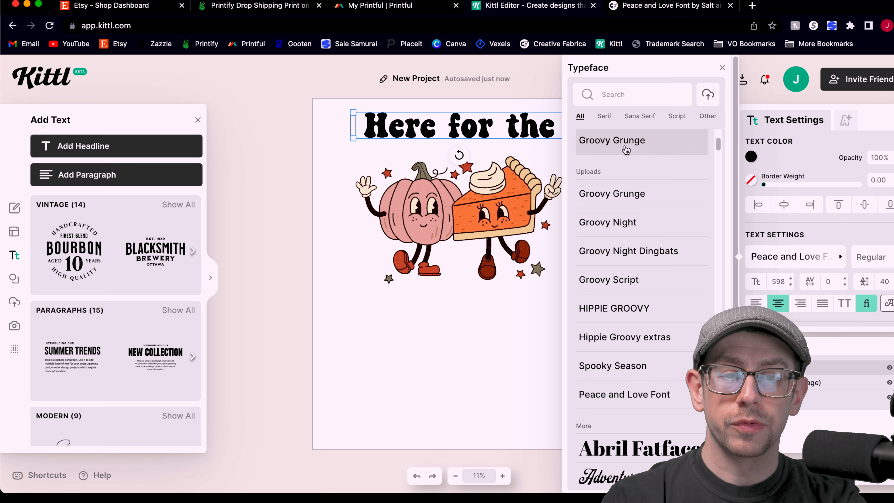
{"action": "mouse_move", "coordinate": [707, 94]}
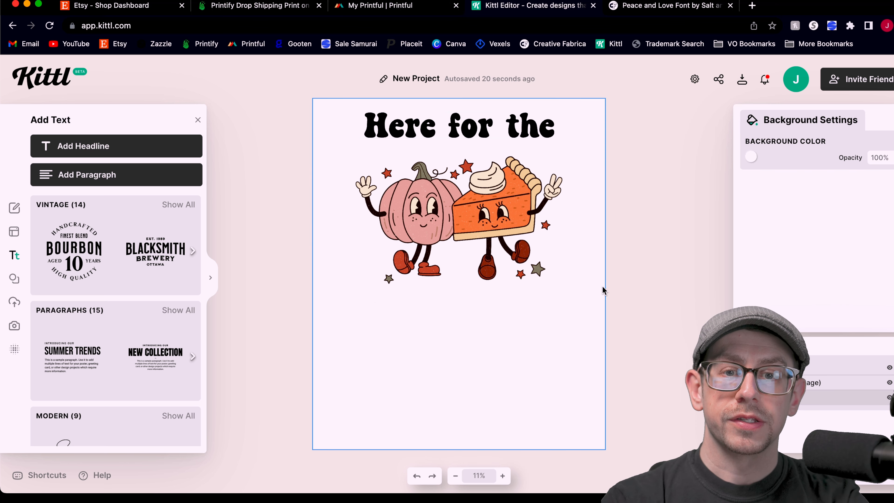
{"action": "mouse_move", "coordinate": [590, 312]}
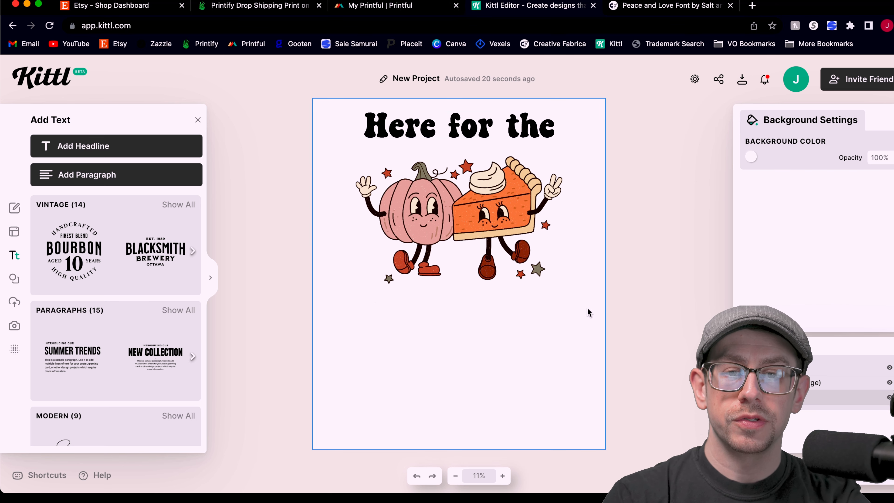
{"action": "mouse_move", "coordinate": [585, 310]}
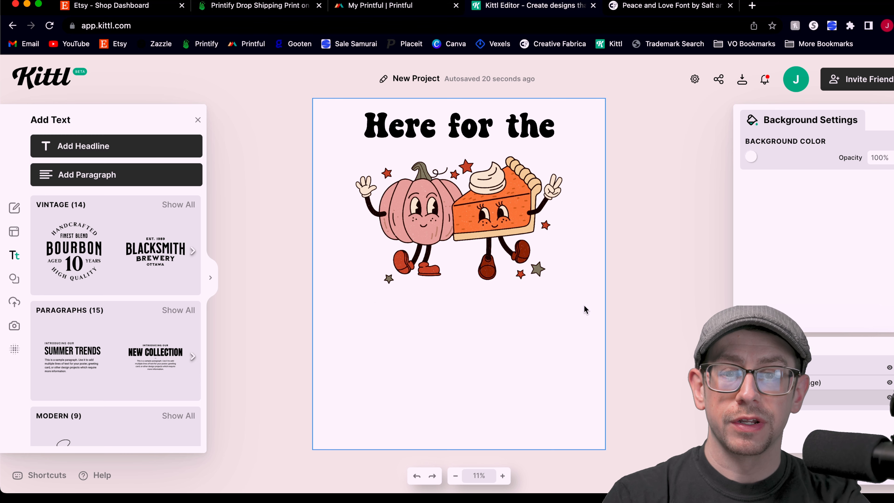
{"action": "left_click", "coordinate": [502, 476]}
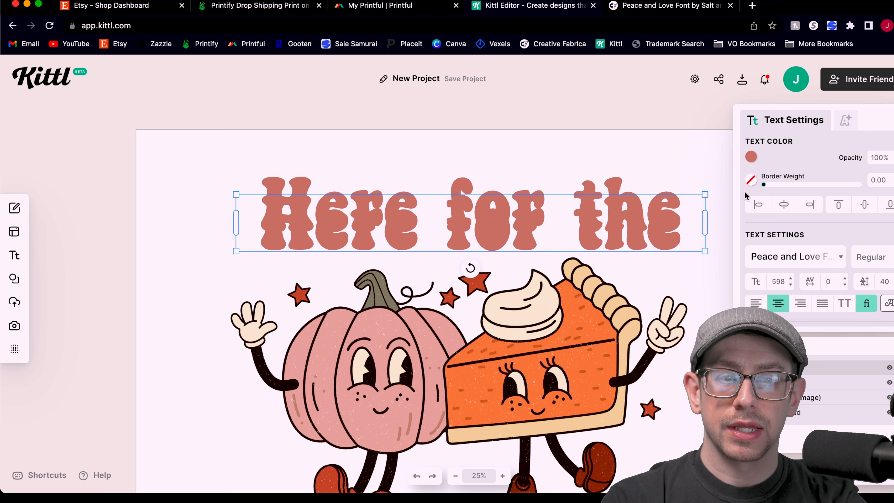
- Switch the headline copy to the Outline style with a dark fill aligned over the dusty red original
{"action": "left_click", "coordinate": [792, 257]}
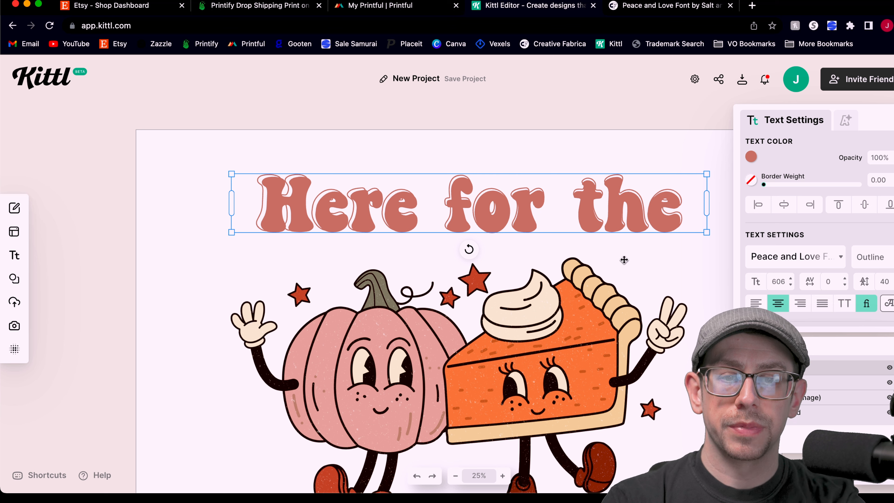
{"action": "left_click", "coordinate": [752, 157]}
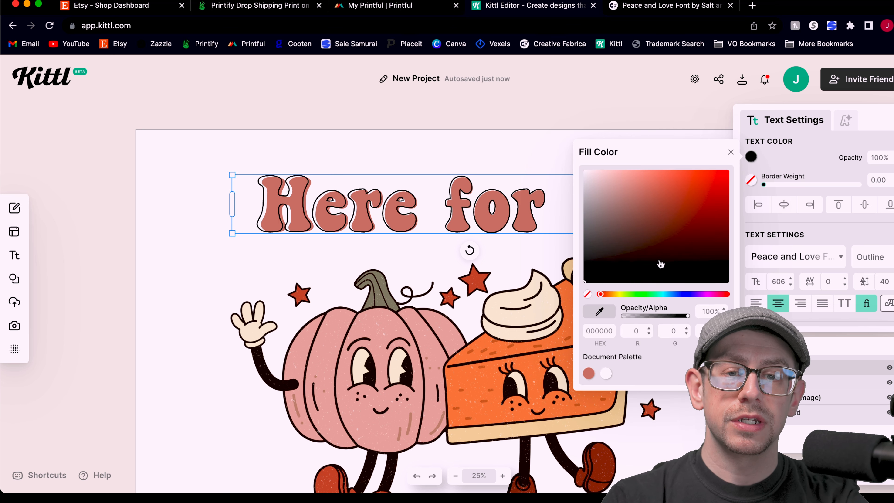
{"action": "mouse_move", "coordinate": [591, 278]}
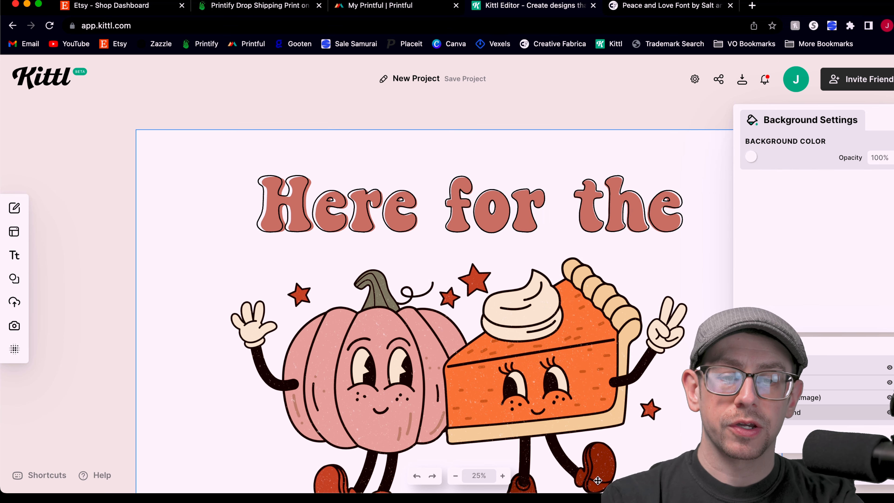
{"action": "left_click", "coordinate": [503, 476]}
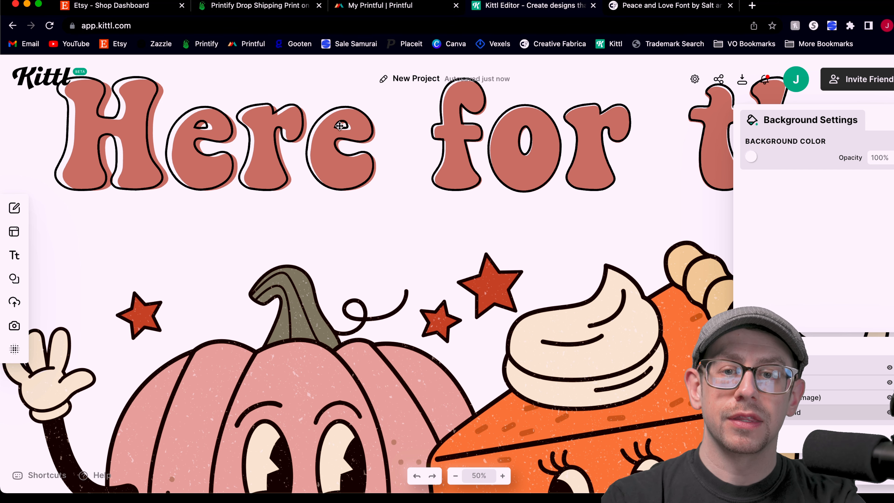
{"action": "mouse_move", "coordinate": [491, 277]}
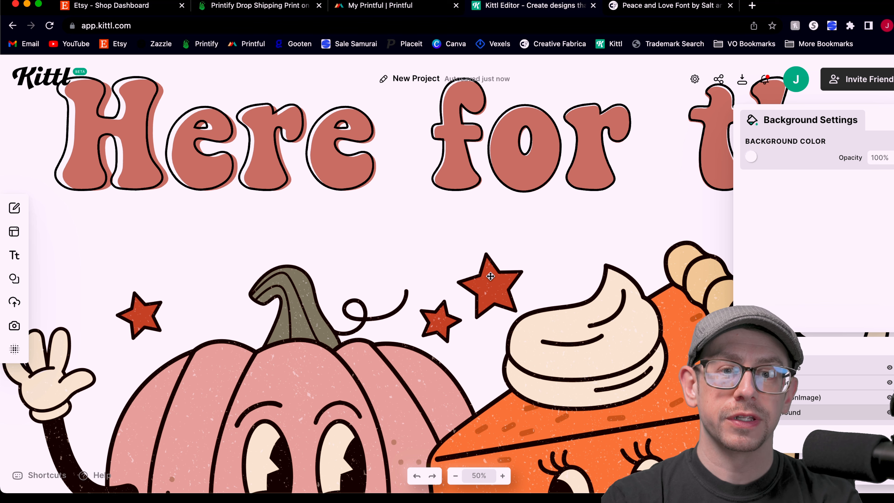
{"action": "left_click", "coordinate": [456, 476]}
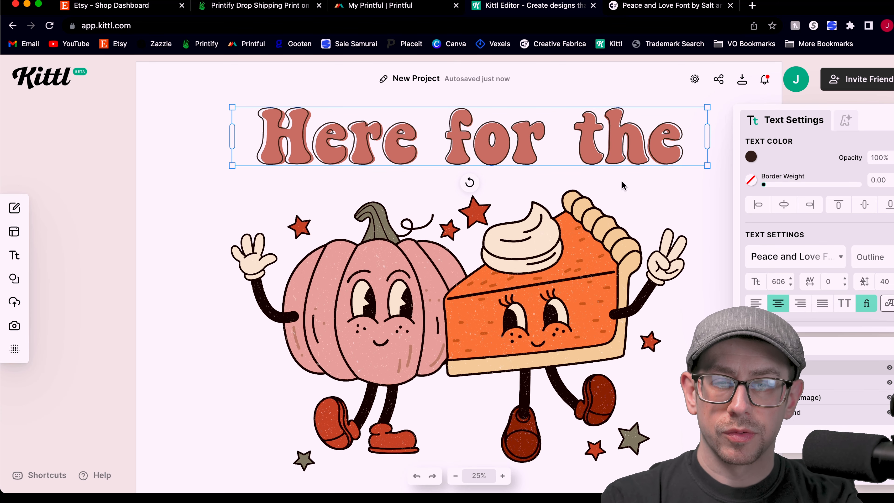
- Change the headline's font style from Outline back to Regular
{"action": "left_click", "coordinate": [358, 140]}
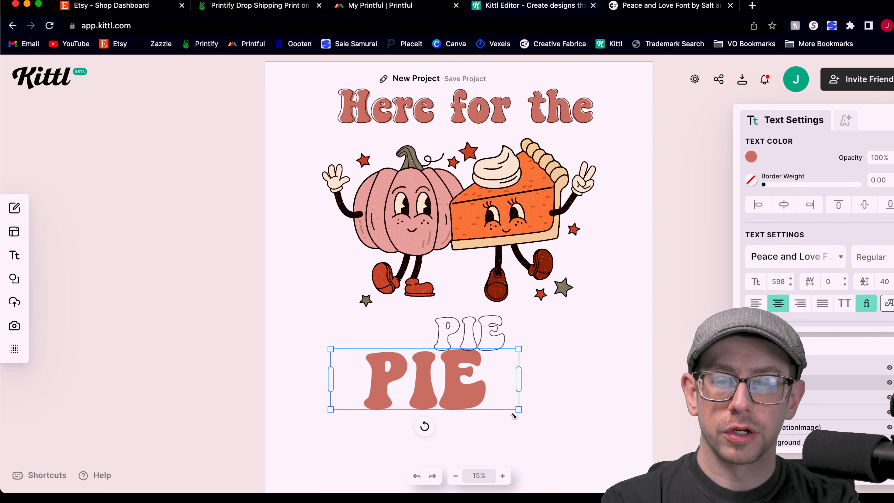
{"action": "left_click", "coordinate": [751, 157]}
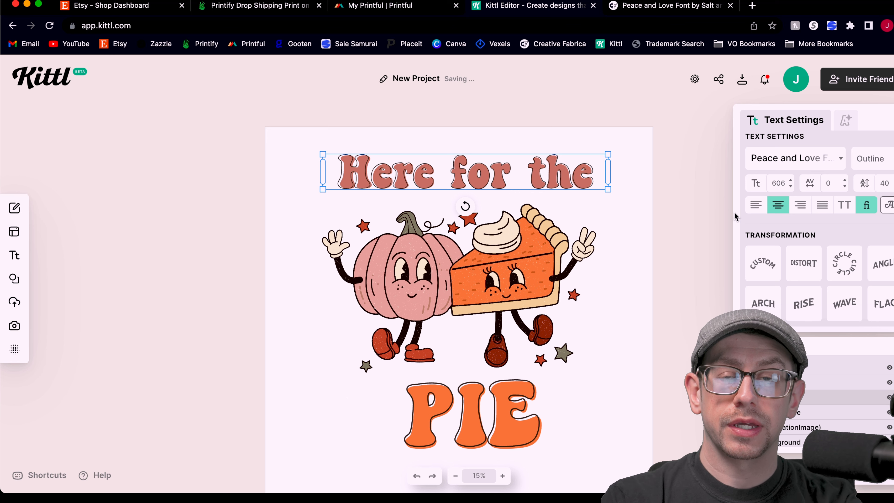
{"action": "left_click", "coordinate": [763, 264]}
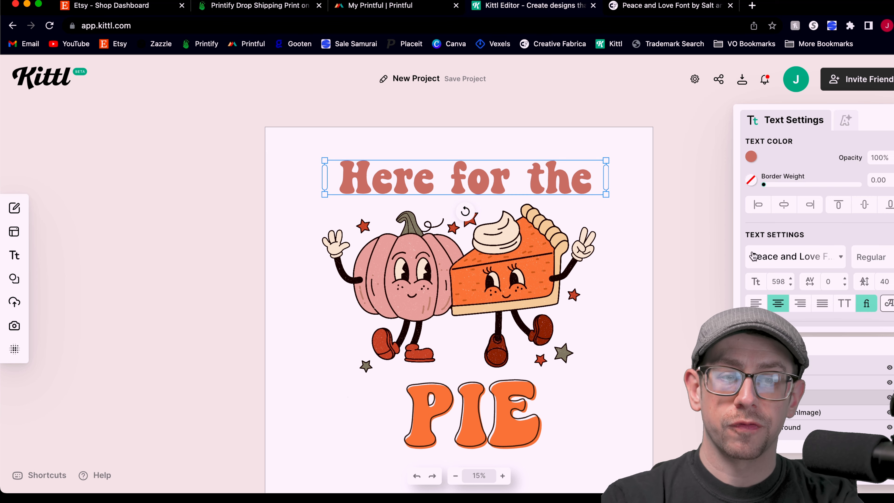
- Curve the headline into a custom arc and set its typeface from the recent fonts
{"action": "scroll", "scroll_direction": "down", "scroll_amount": 3}
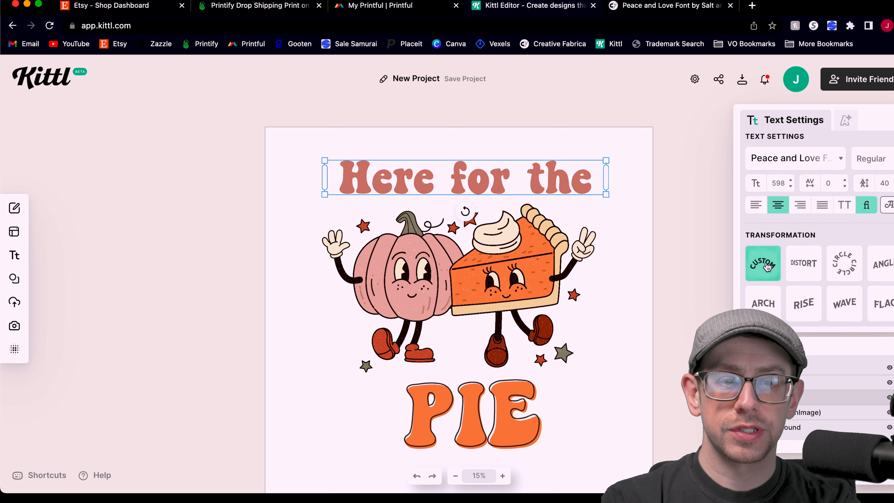
{"action": "left_click", "coordinate": [763, 263]}
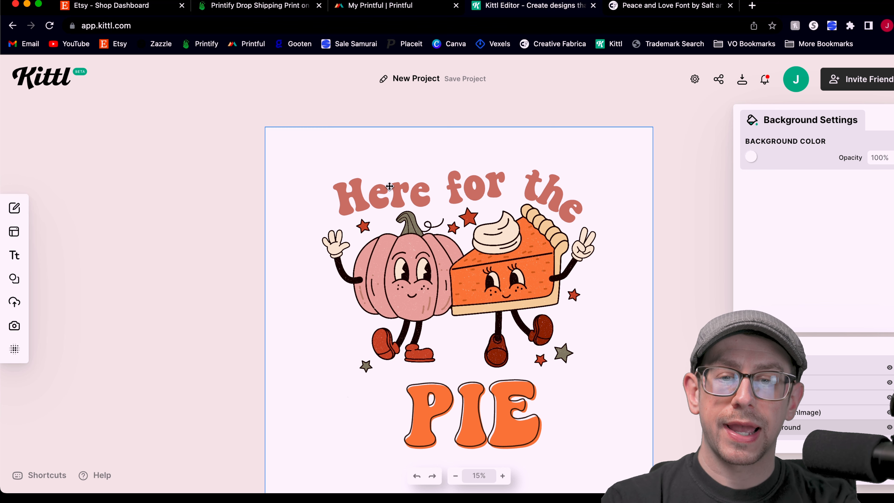
{"action": "left_click", "coordinate": [390, 188]}
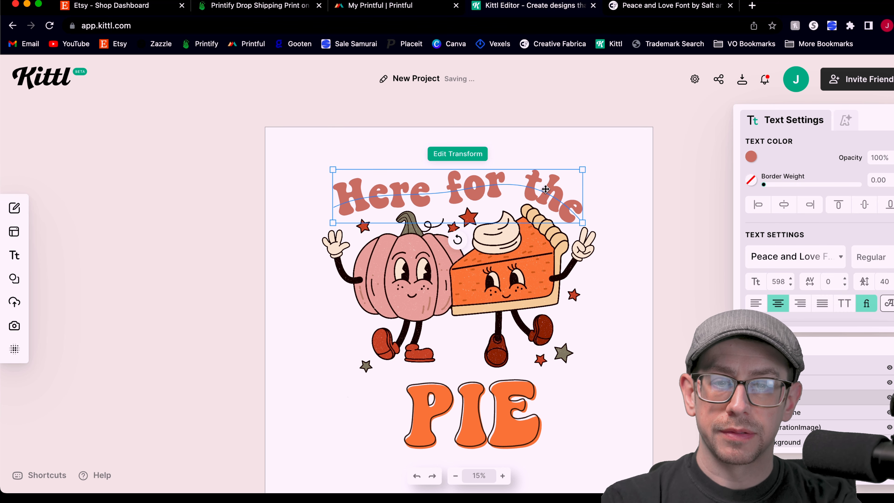
{"action": "left_click", "coordinate": [791, 257]}
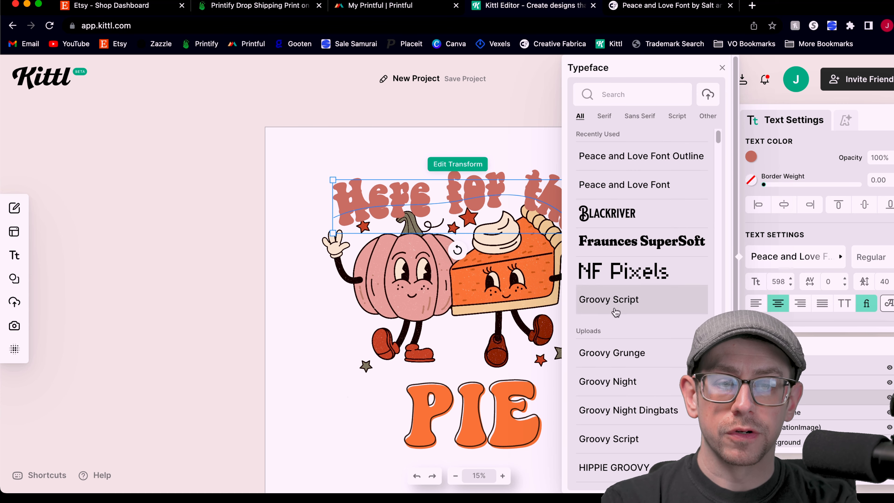
{"action": "left_click", "coordinate": [723, 67]}
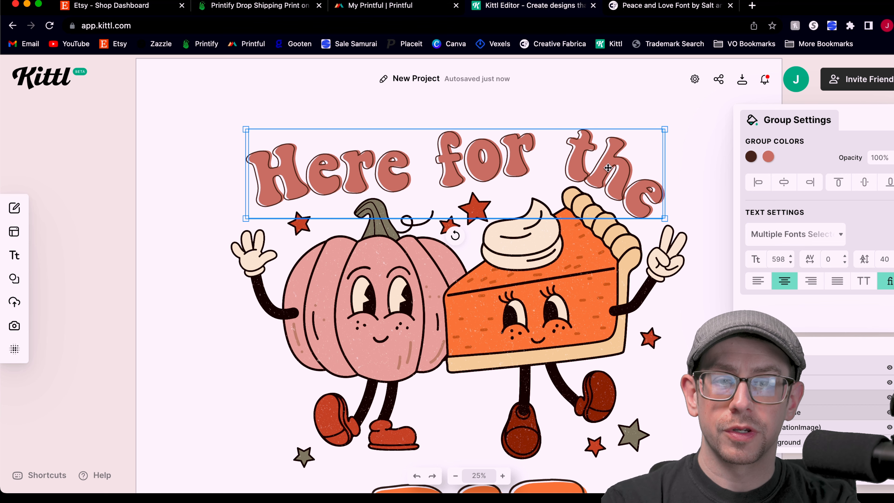
{"action": "left_click", "coordinate": [15, 279]}
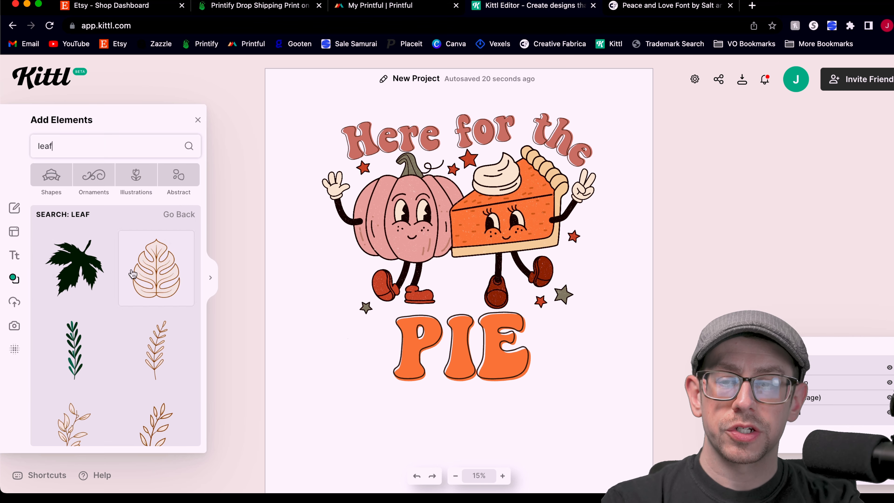
- Add a leaf illustration beside PIE and recolour it from the document palette
{"action": "left_click", "coordinate": [75, 268]}
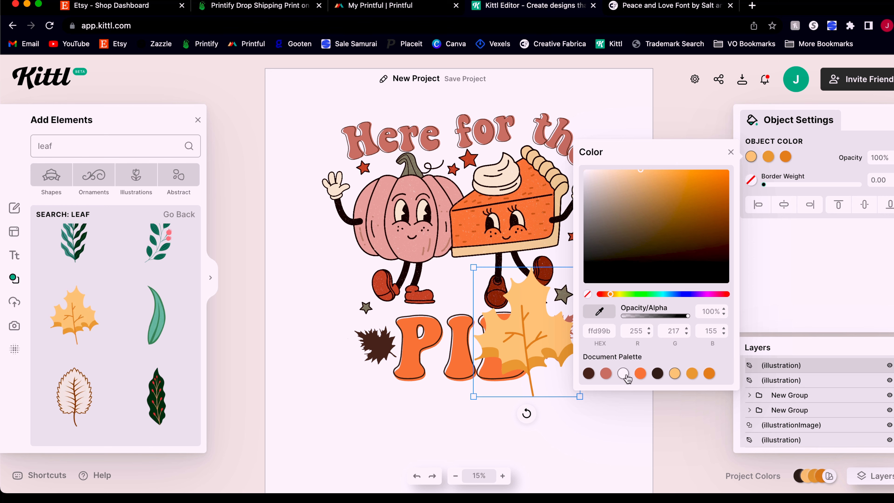
{"action": "left_click", "coordinate": [623, 374]}
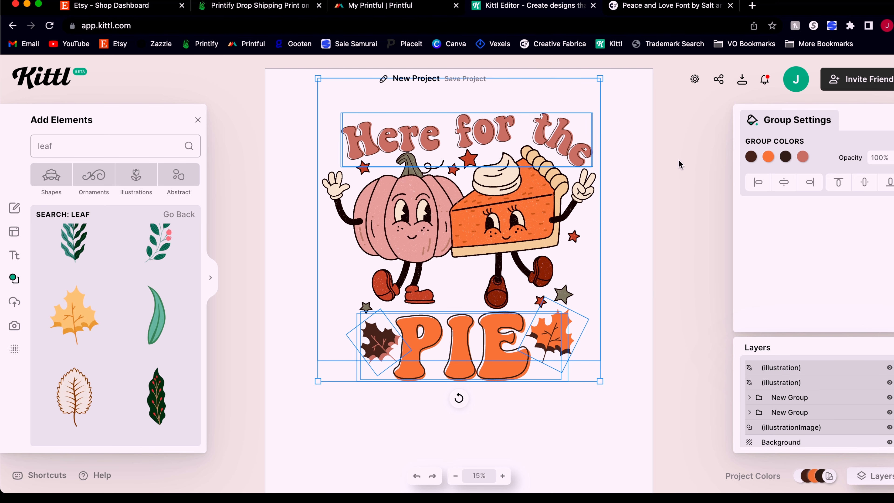
- Group all design elements, enlarge the group and align it to the canvas centre
{"action": "left_click", "coordinate": [784, 182]}
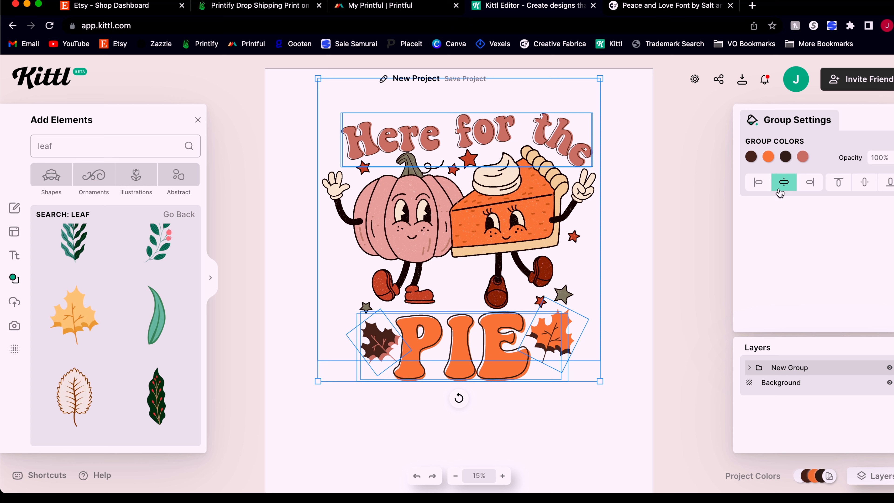
{"action": "left_click", "coordinate": [784, 182]}
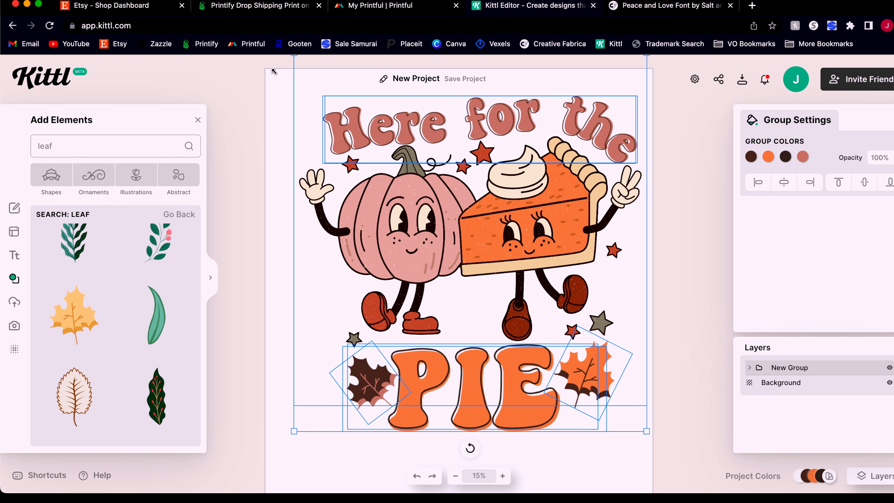
{"action": "left_click", "coordinate": [785, 183]}
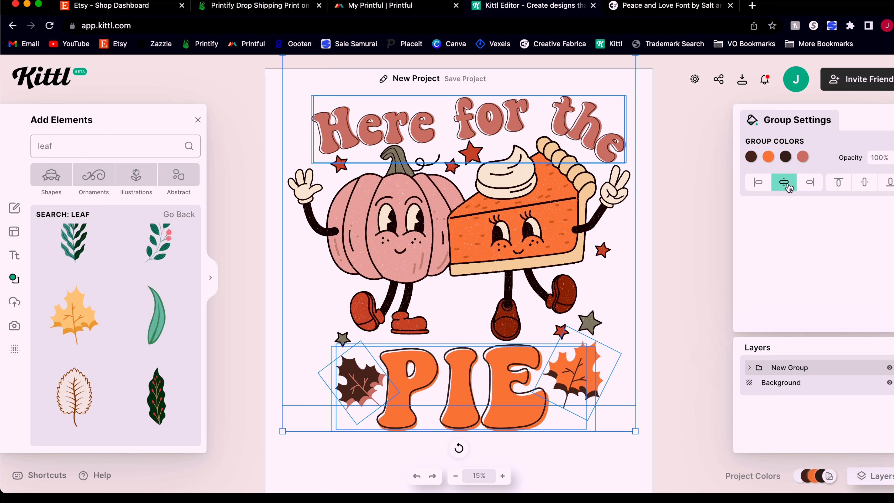
{"action": "left_click", "coordinate": [478, 475]}
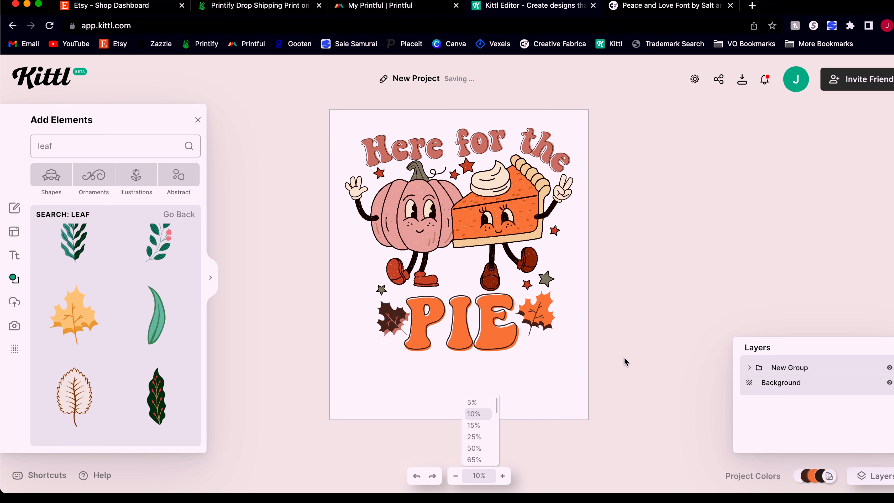
- Zoom out to the whole canvas and bring up the download options with Remove Background on
{"action": "left_click", "coordinate": [890, 383]}
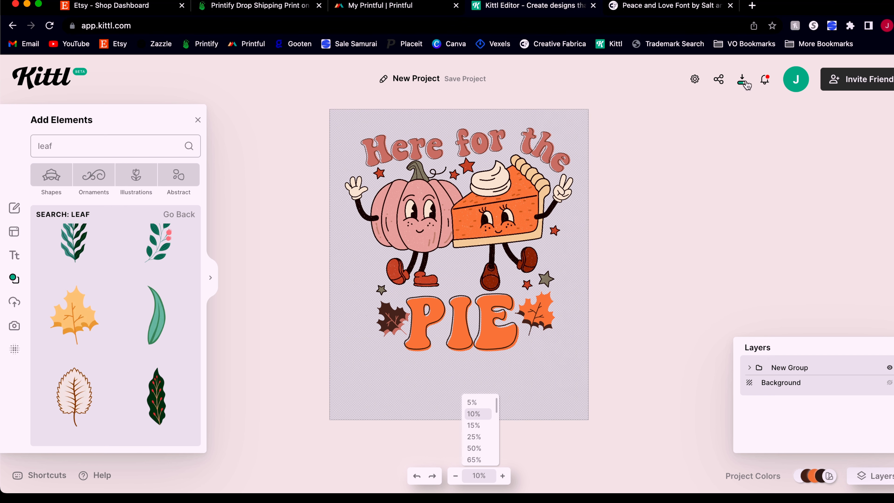
{"action": "left_click", "coordinate": [742, 79]}
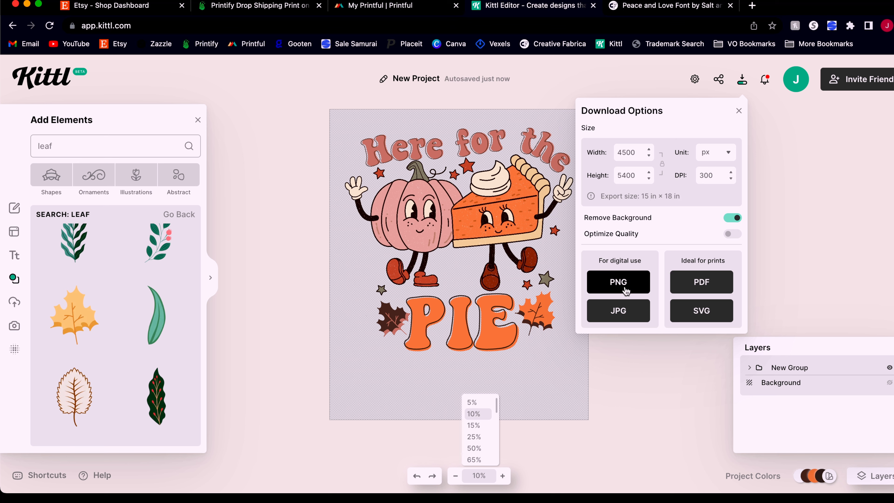
{"action": "mouse_move", "coordinate": [701, 311]}
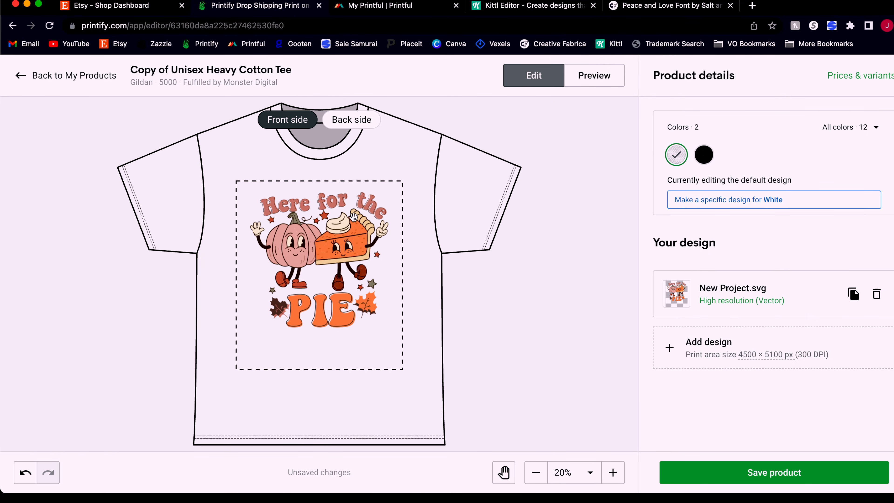
- Preview the tee mockups and show the design worn by the third model
{"action": "left_click", "coordinate": [593, 75]}
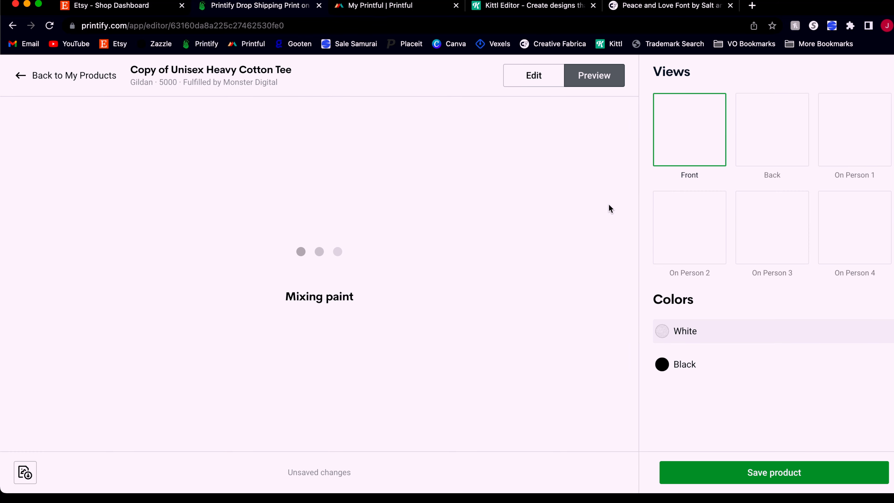
{"action": "left_click", "coordinate": [772, 228]}
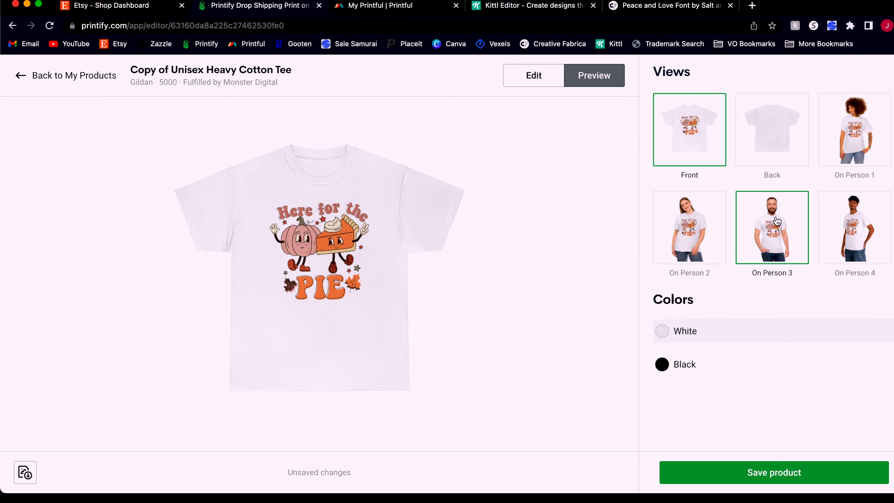
{"action": "left_click", "coordinate": [772, 227]}
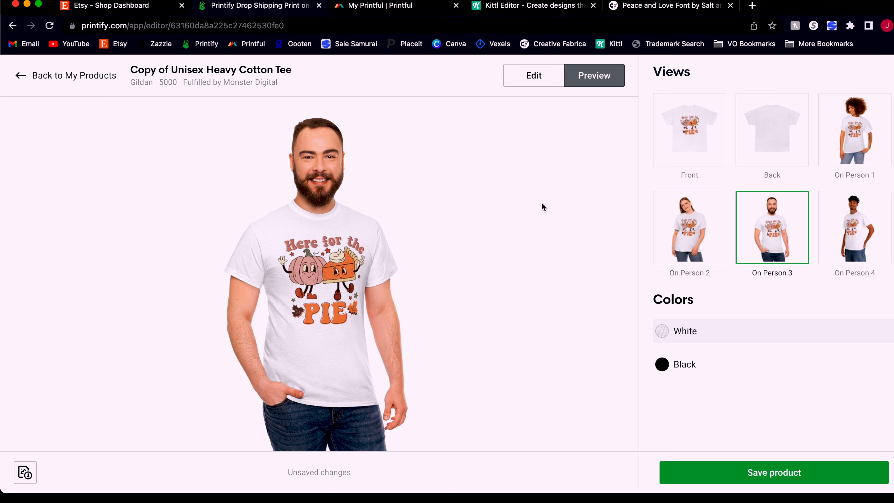
{"action": "left_click", "coordinate": [66, 75]}
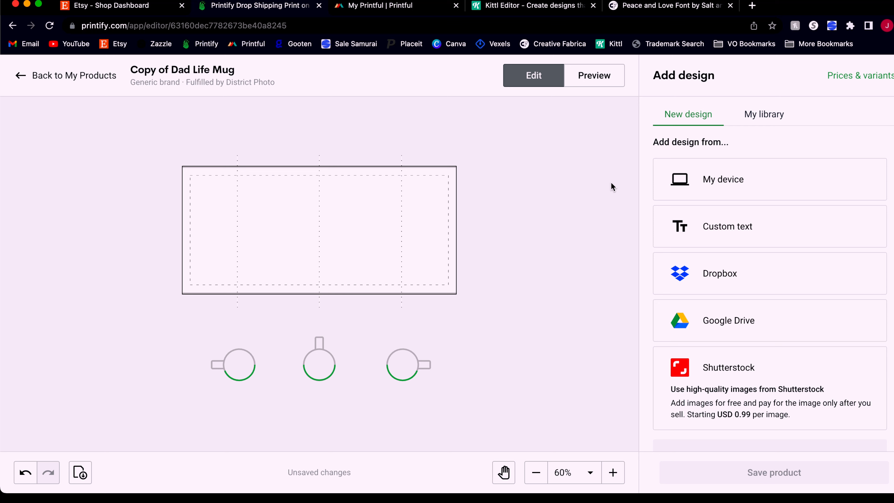
{"action": "mouse_move", "coordinate": [572, 170]}
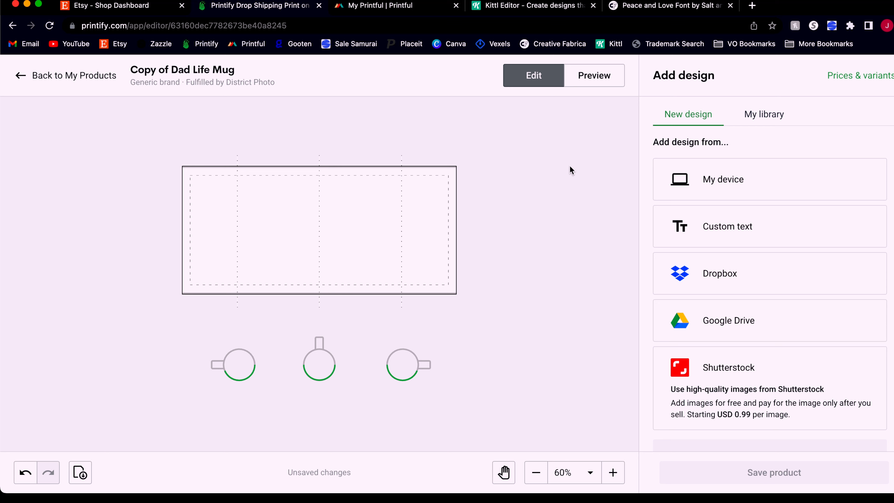
{"action": "mouse_move", "coordinate": [548, 181]}
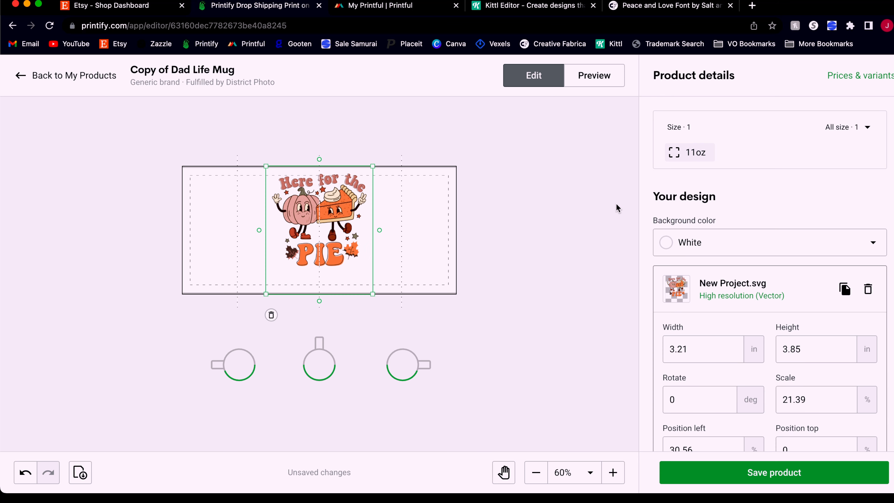
- Move New Project.svg to the mug's left section and enlarge it to 3.79 × 4.55 in
{"action": "left_click_drag", "start_coordinate": [320, 228], "coordinate": [313, 231]}
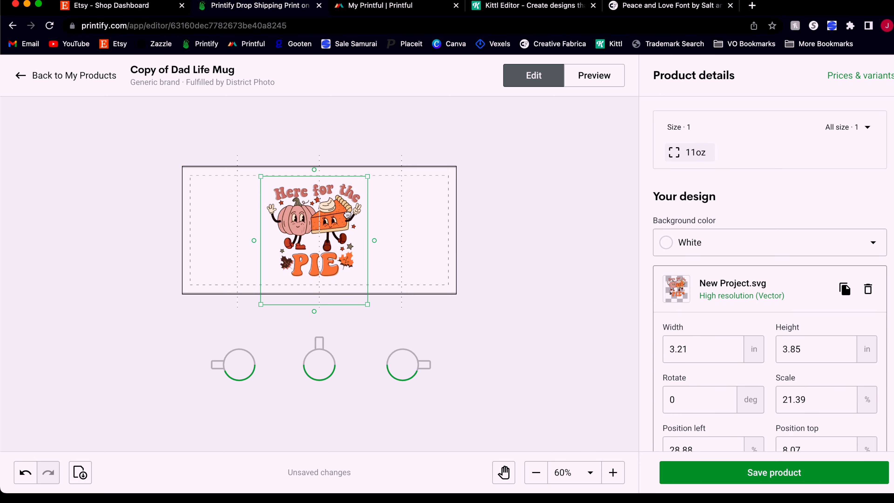
{"action": "left_click_drag", "start_coordinate": [318, 231], "coordinate": [248, 231]}
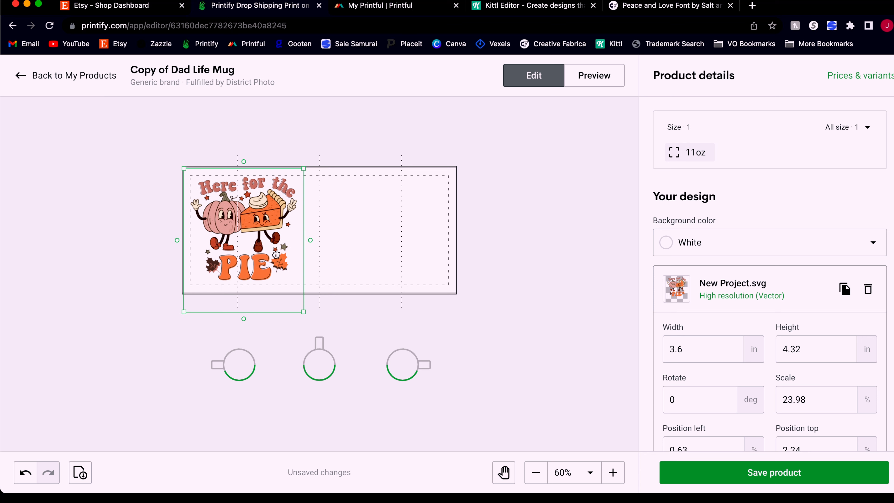
{"action": "left_click_drag", "start_coordinate": [244, 234], "coordinate": [244, 223]}
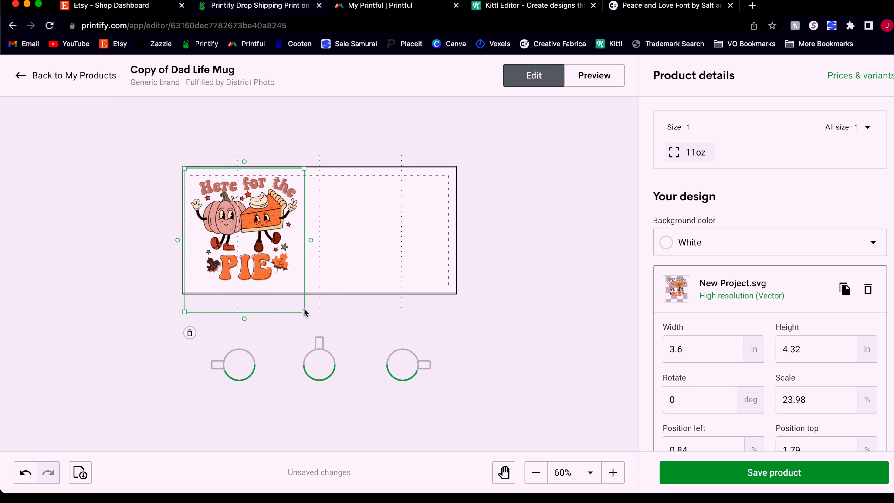
{"action": "left_click", "coordinate": [613, 472]}
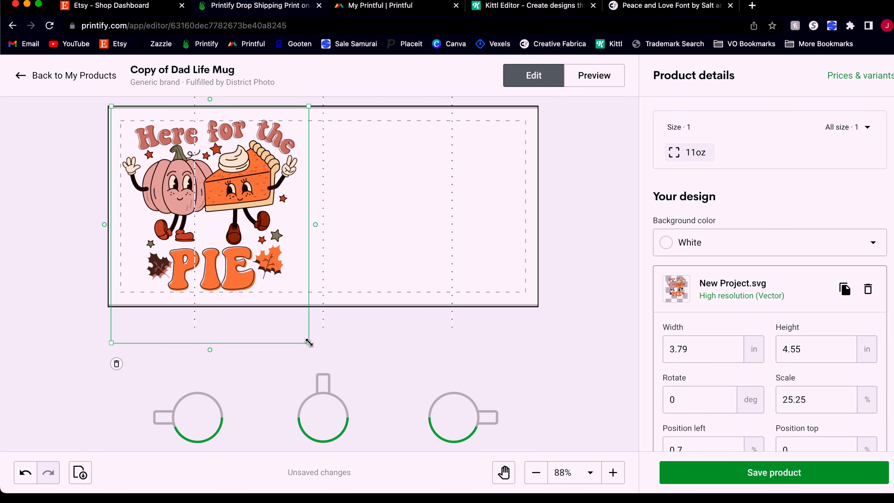
{"action": "mouse_move", "coordinate": [204, 229]}
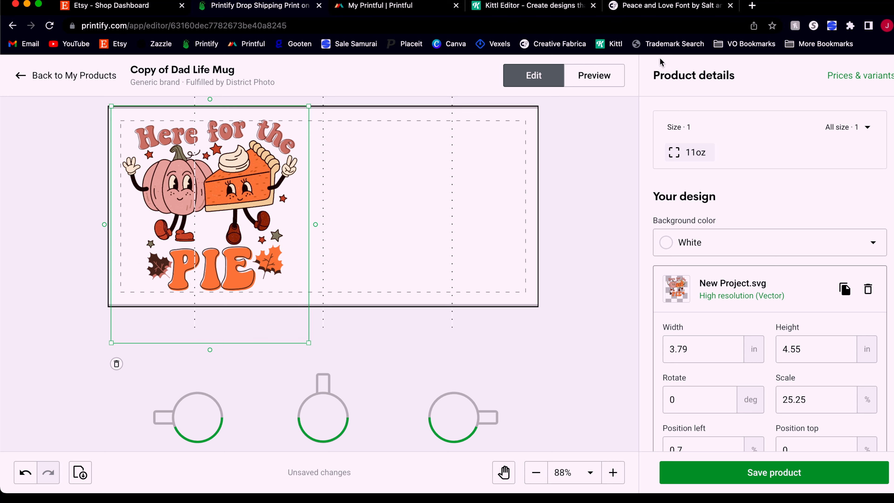
- Preview the mug from the front and left side, then return to editing
{"action": "left_click", "coordinate": [593, 76]}
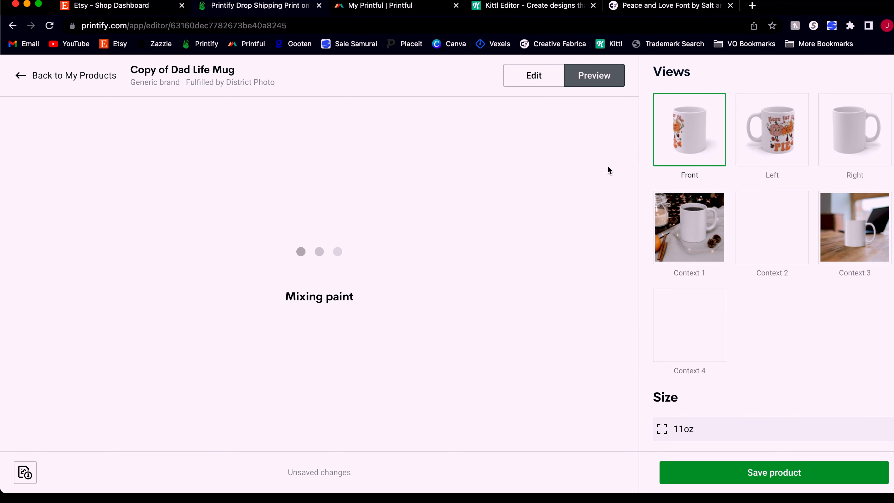
{"action": "left_click", "coordinate": [772, 130]}
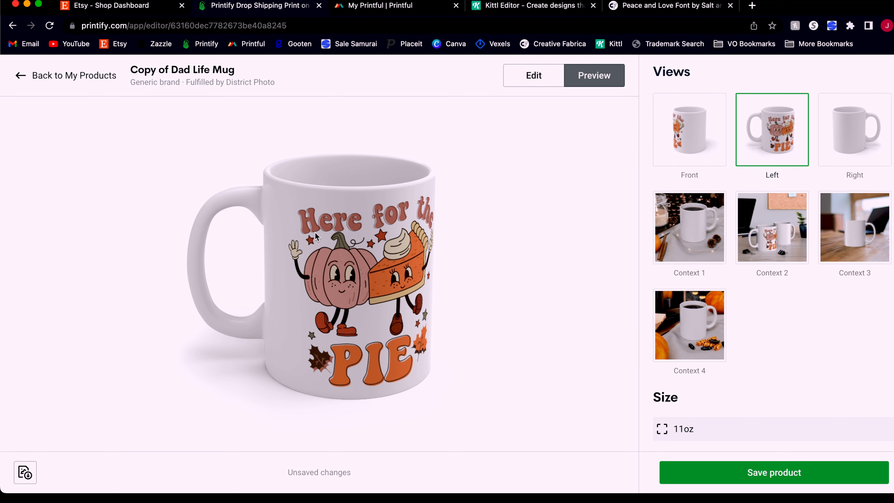
{"action": "mouse_move", "coordinate": [251, 220]}
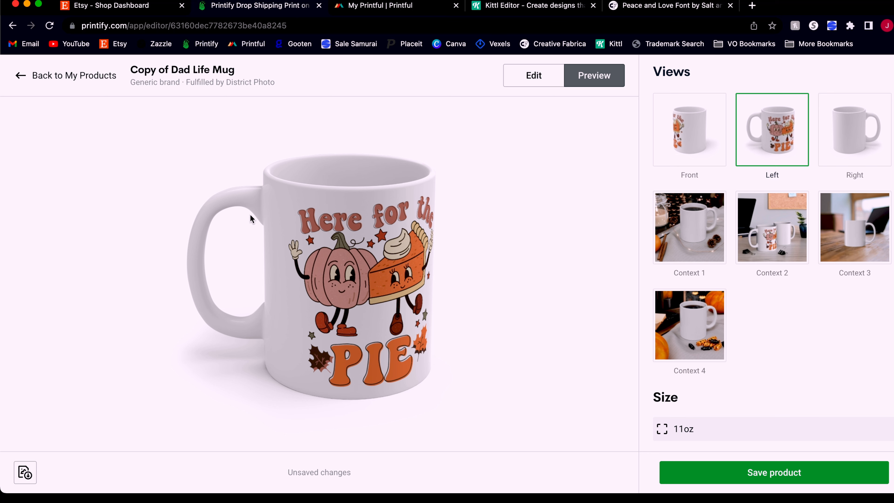
{"action": "mouse_move", "coordinate": [534, 75]}
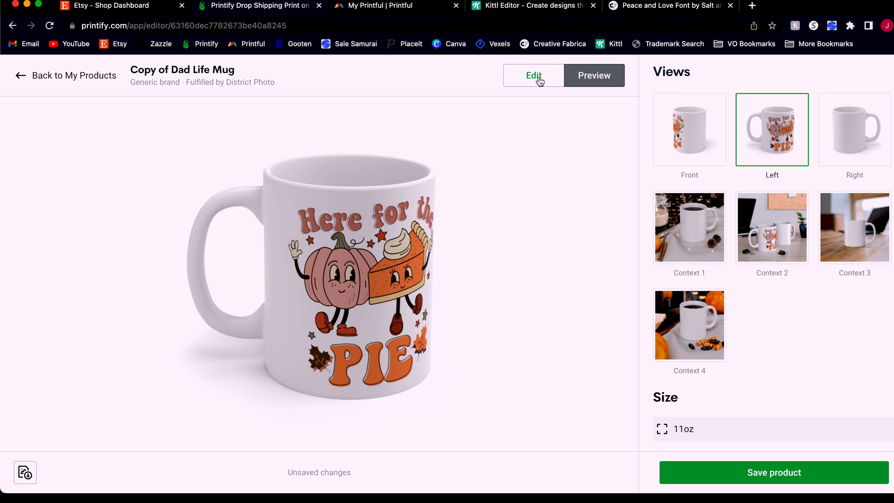
{"action": "left_click", "coordinate": [533, 76]}
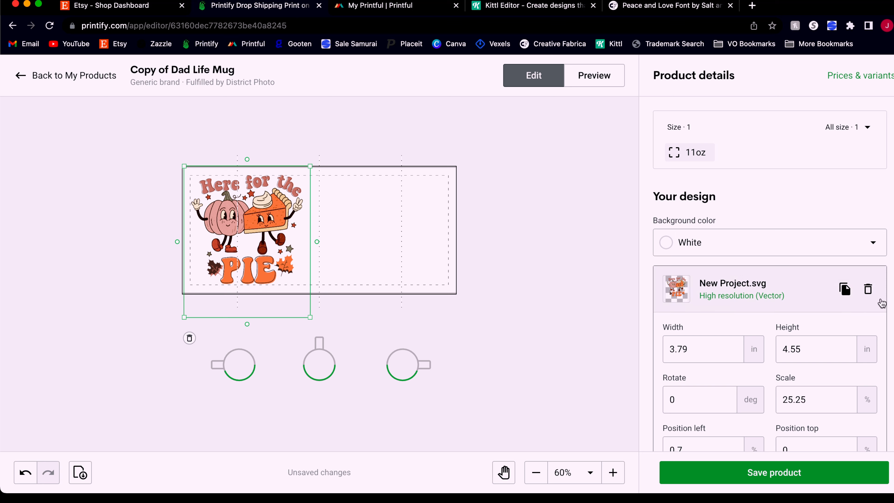
- Duplicate the design layer for the right half, check the preview and enlarge the copy to match
{"action": "left_click", "coordinate": [845, 289]}
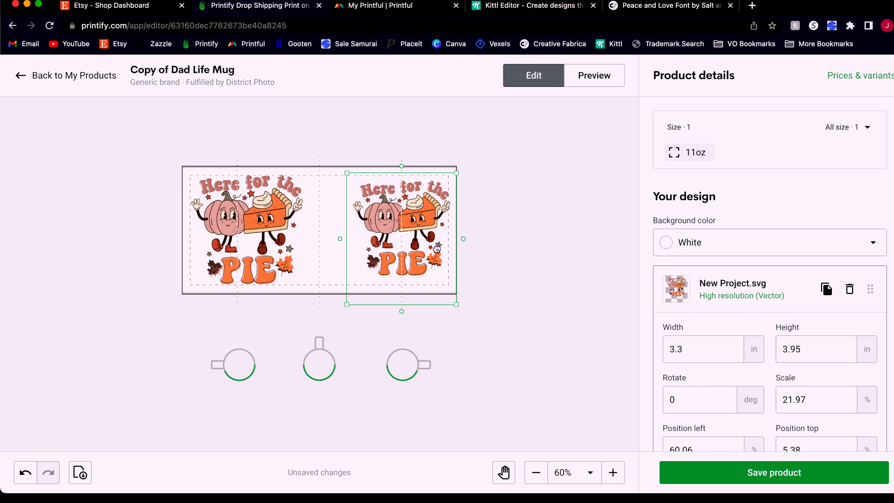
{"action": "left_click", "coordinate": [594, 76]}
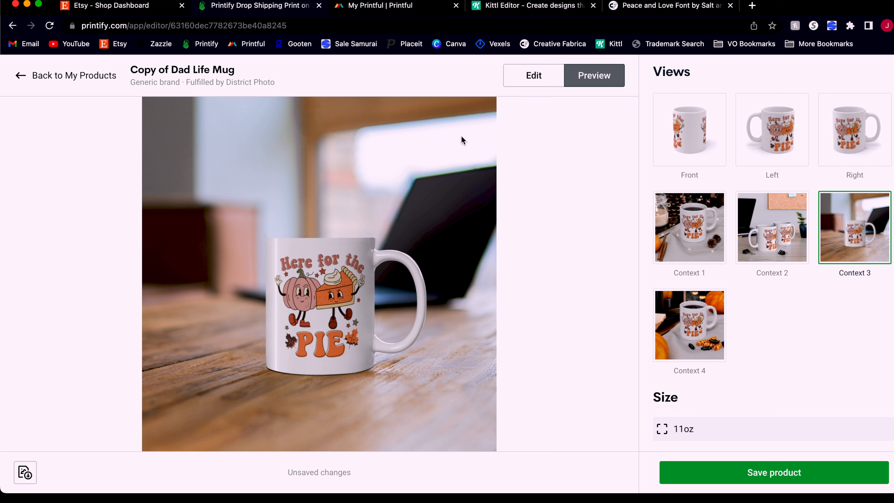
{"action": "left_click", "coordinate": [533, 76]}
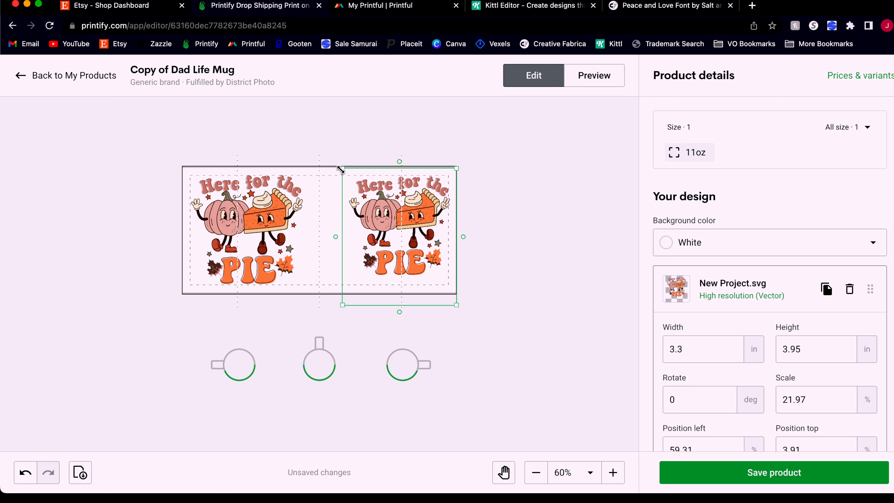
{"action": "left_click_drag", "start_coordinate": [340, 168], "coordinate": [334, 168]}
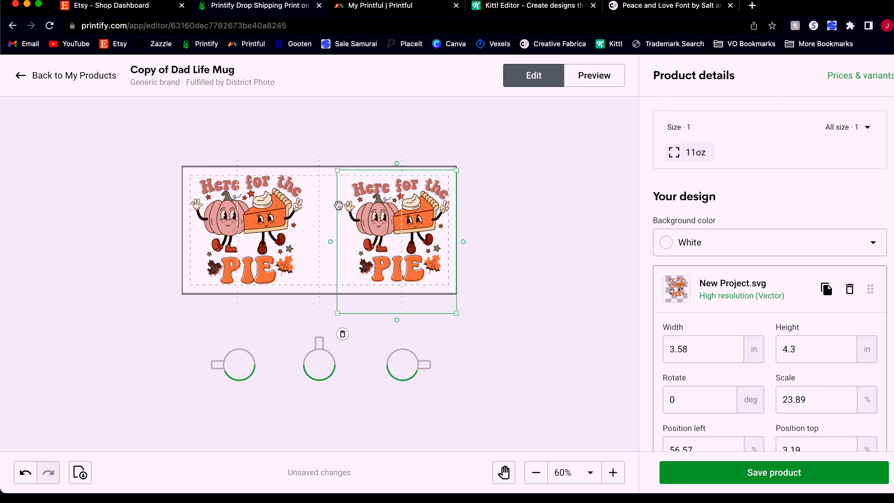
{"action": "mouse_move", "coordinate": [369, 237]}
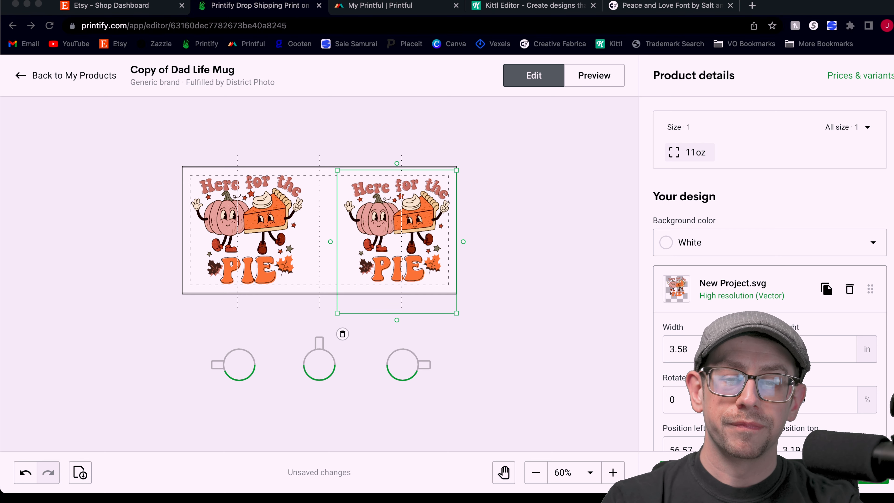
- Start a fresh Kittl project and set its canvas background to transparent
{"action": "left_click", "coordinate": [531, 5]}
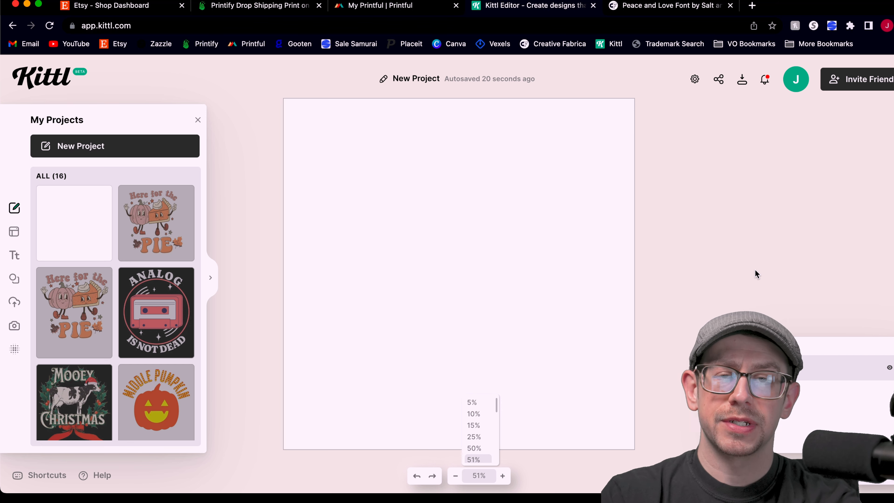
{"action": "mouse_move", "coordinate": [119, 184]}
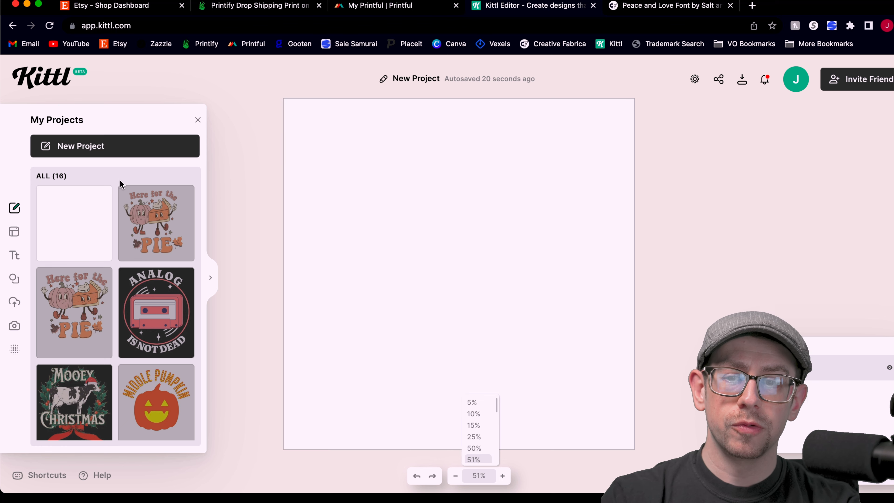
{"action": "left_click", "coordinate": [695, 79]}
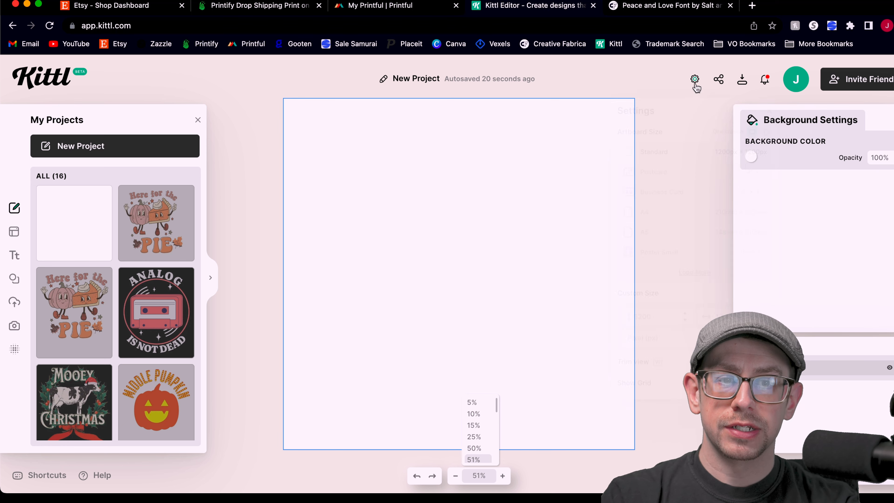
{"action": "left_click", "coordinate": [694, 79]}
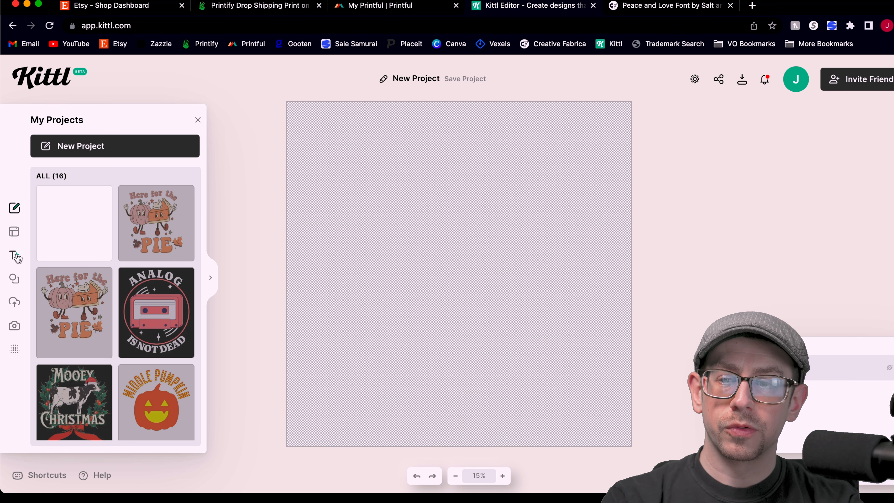
- Upload New Project (1).png from Downloads into the Uploads panel
{"action": "left_click", "coordinate": [14, 302]}
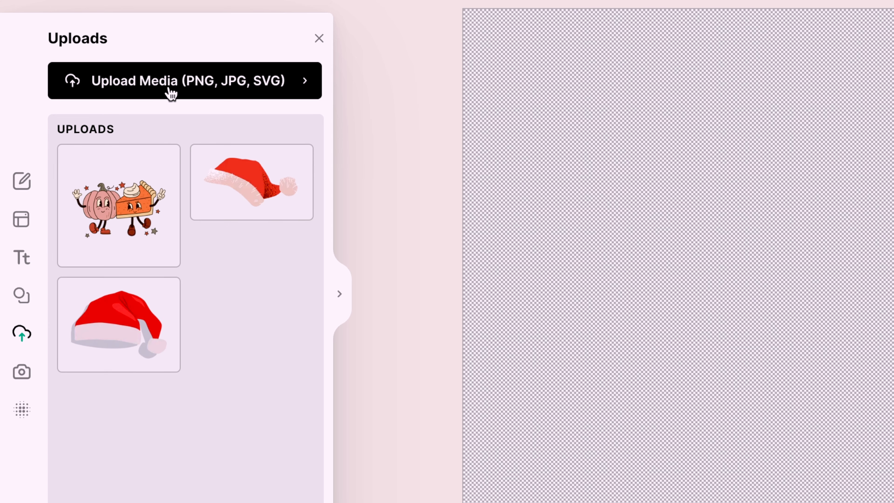
{"action": "left_click", "coordinate": [185, 81]}
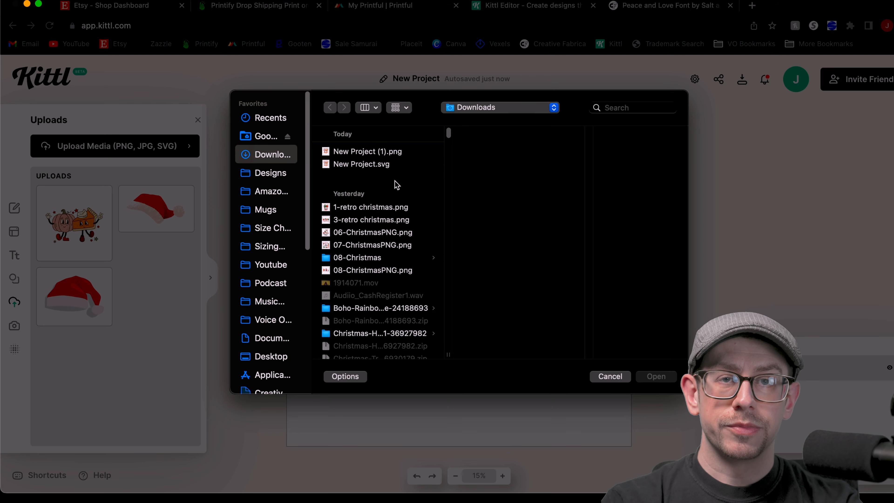
{"action": "left_click", "coordinate": [368, 151]}
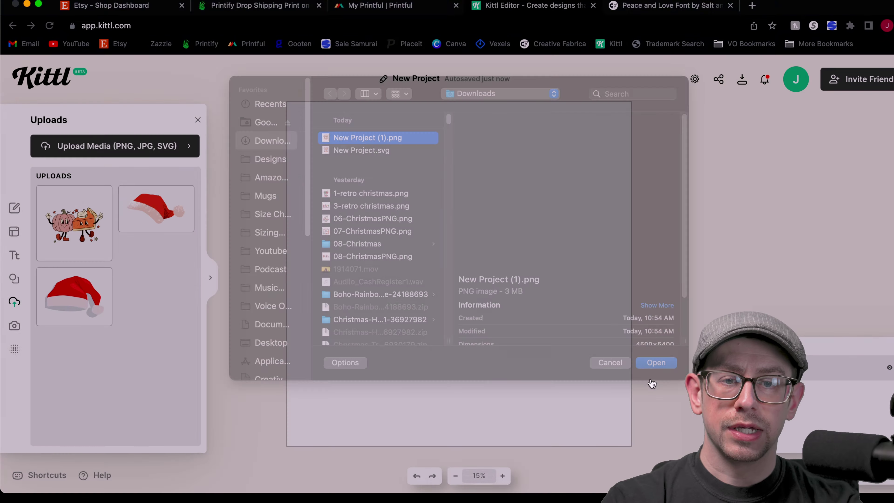
{"action": "left_click", "coordinate": [656, 363]}
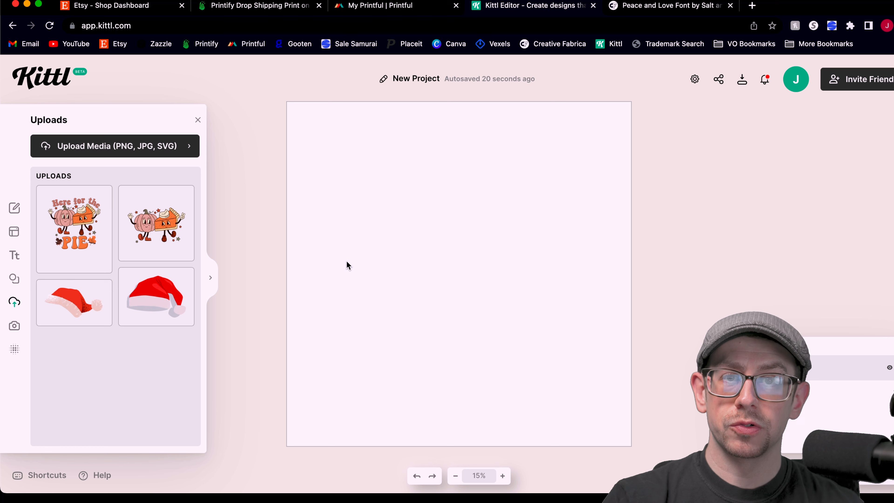
{"action": "mouse_move", "coordinate": [74, 228]}
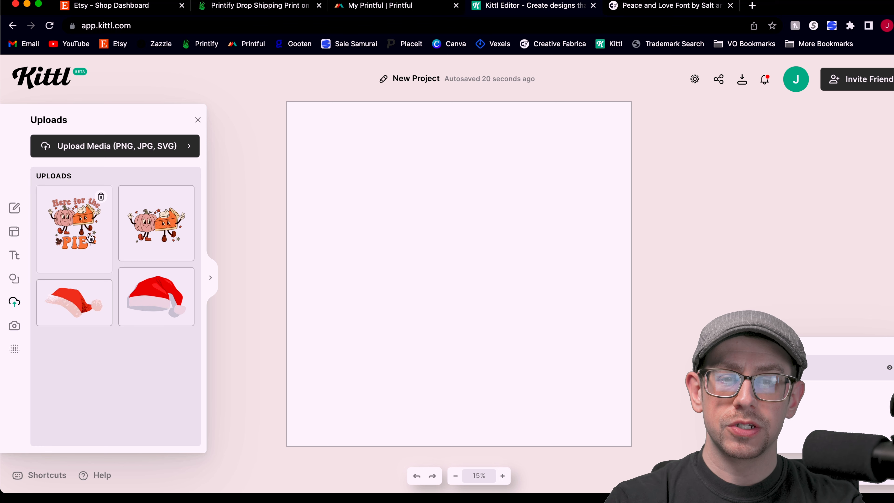
- Place the uploaded PIE design on the canvas and resize it to fill the square page
{"action": "left_click", "coordinate": [74, 229]}
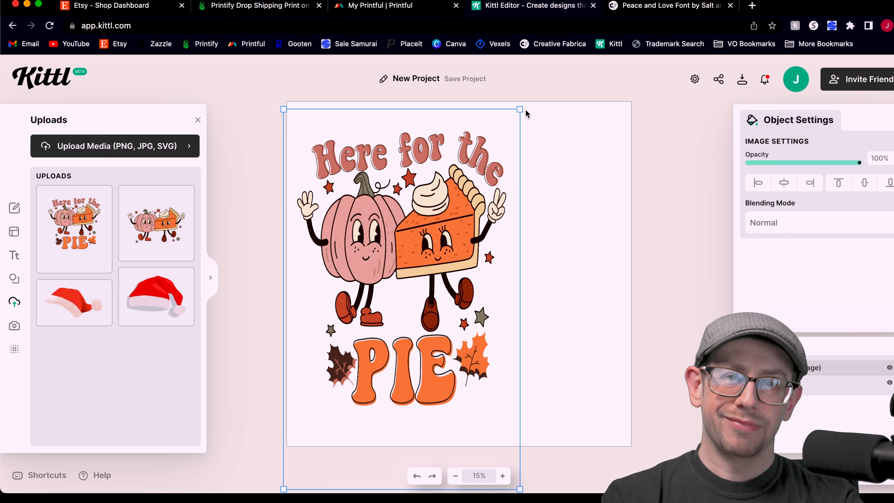
{"action": "left_click", "coordinate": [465, 78]}
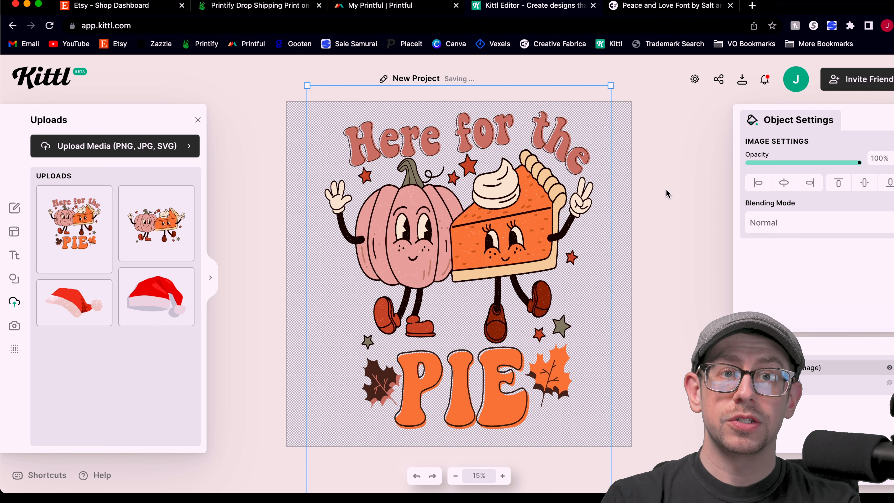
- Replace the mug's right-hand design with hereforthepie_mug.svg and preview the result
{"action": "left_click", "coordinate": [260, 5]}
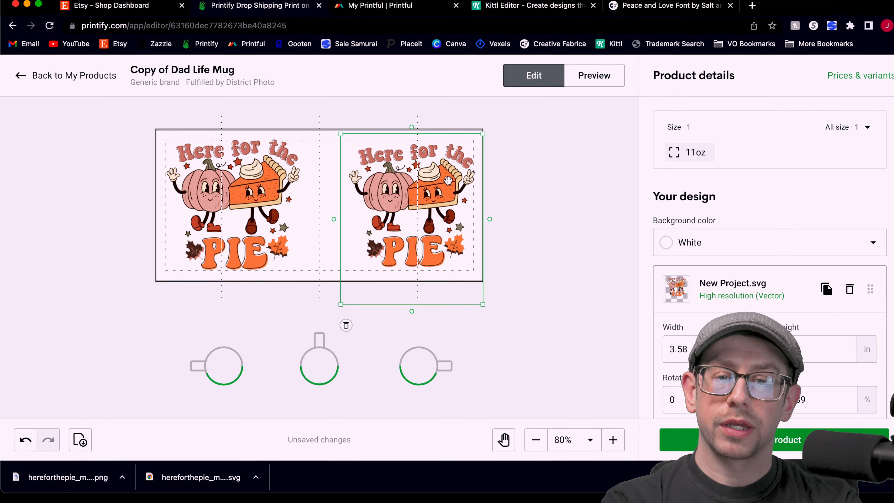
{"action": "mouse_move", "coordinate": [371, 178]}
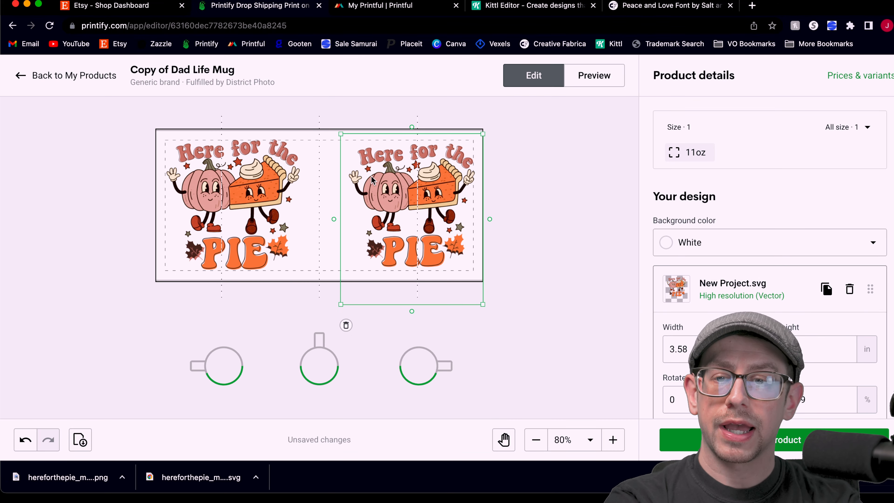
{"action": "left_click", "coordinate": [346, 325]}
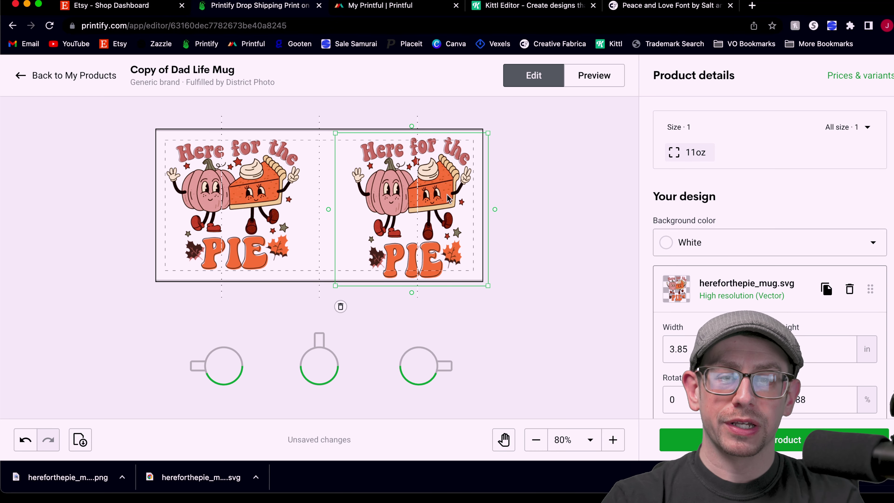
{"action": "left_click", "coordinate": [594, 75]}
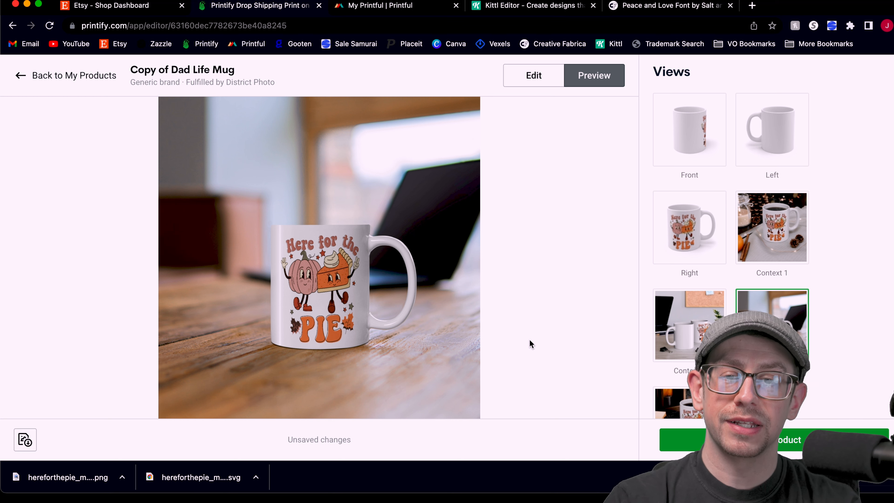
{"action": "mouse_move", "coordinate": [558, 199]}
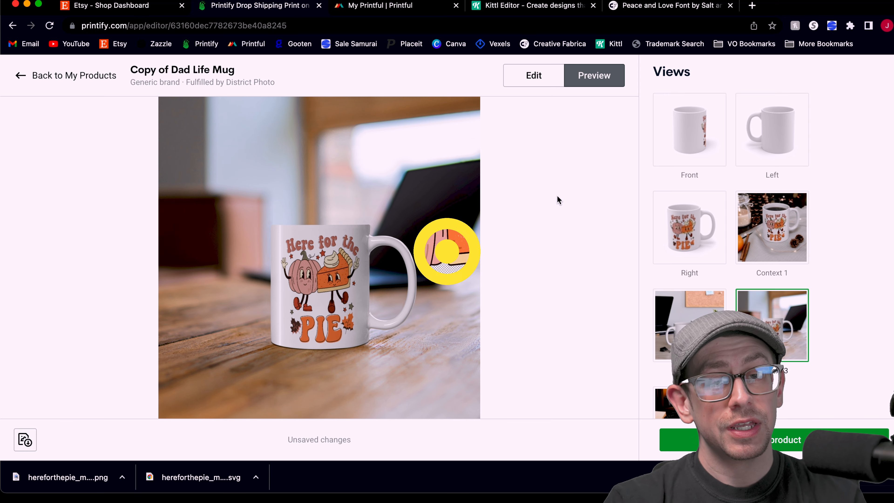
- Return to the hereforthepie_mug project in the Kittl browser tab
{"action": "left_click", "coordinate": [534, 6]}
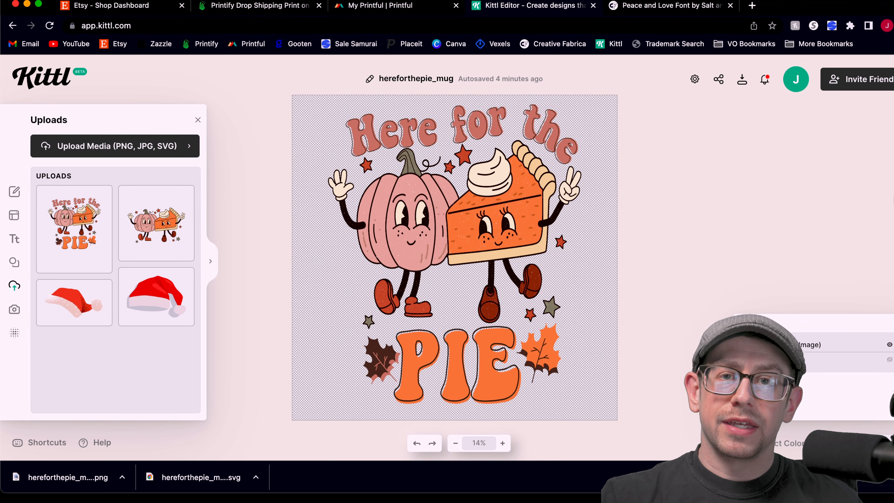